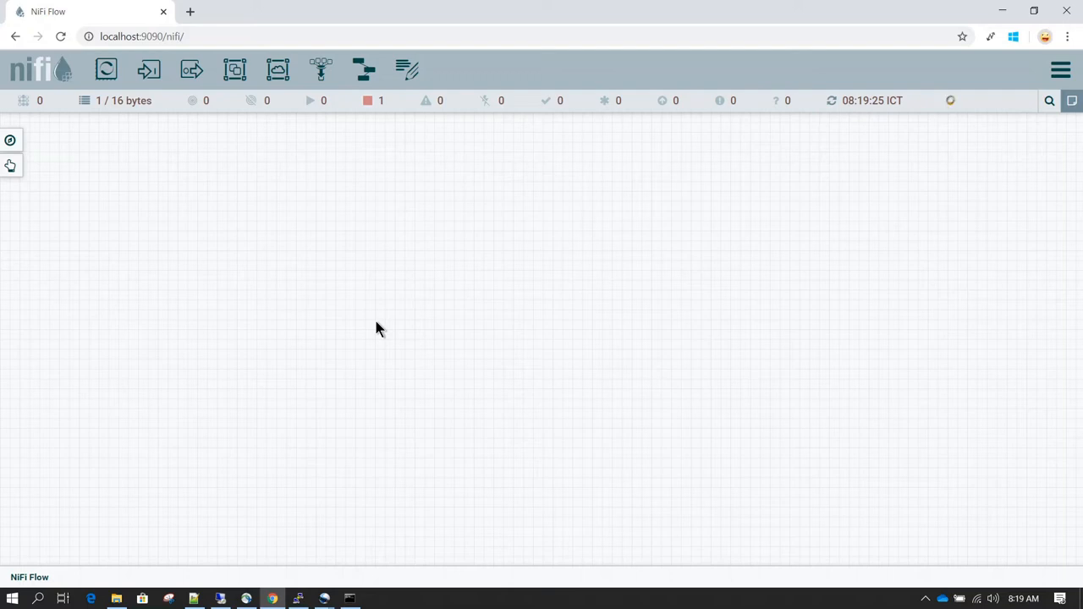
pyautogui.moveTo(261, 396)
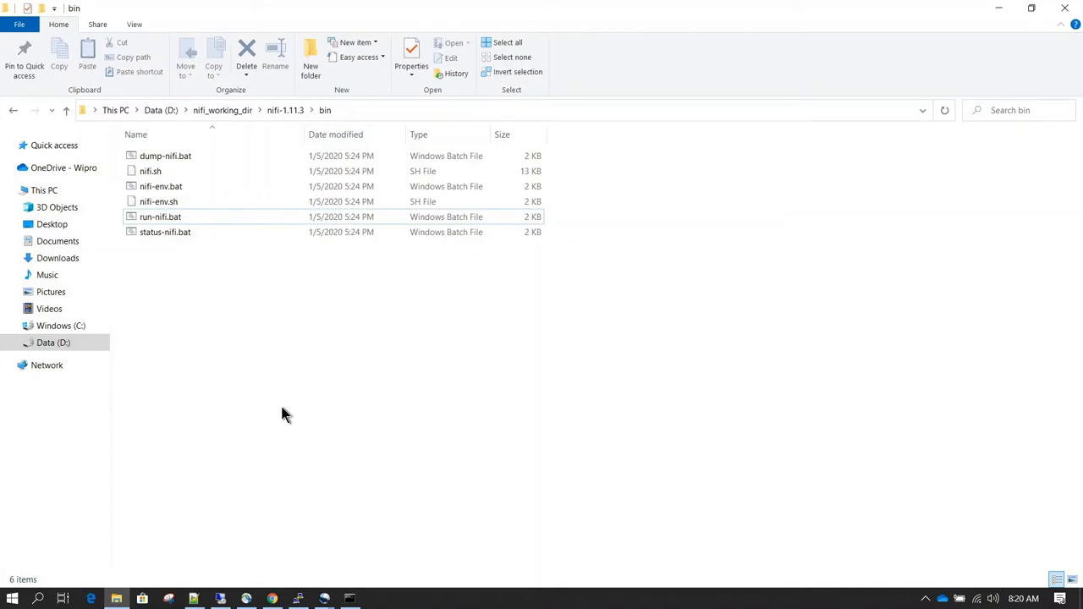
# Create a new Excel worksheet named studentinfo.xlsx in the bin folder and launch it.
pyautogui.rightClick(284, 413)
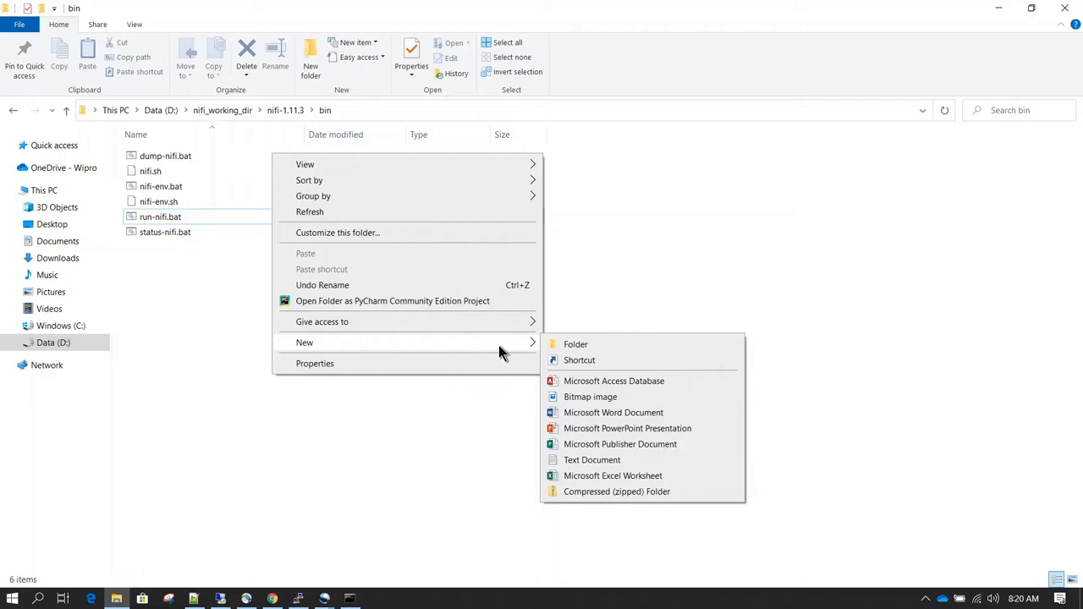
pyautogui.moveTo(596, 475)
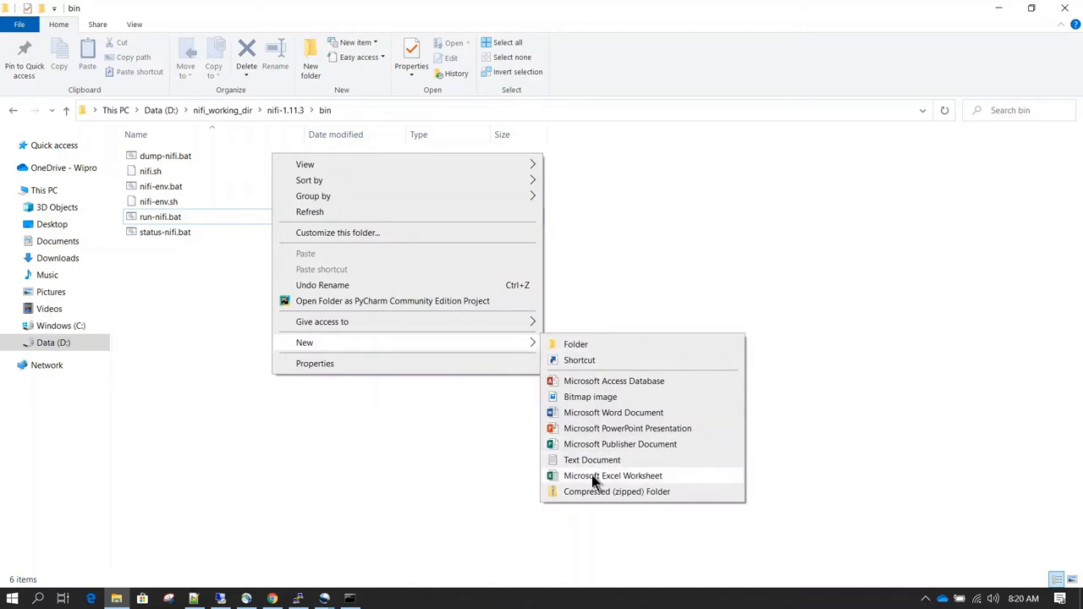
pyautogui.click(613, 475)
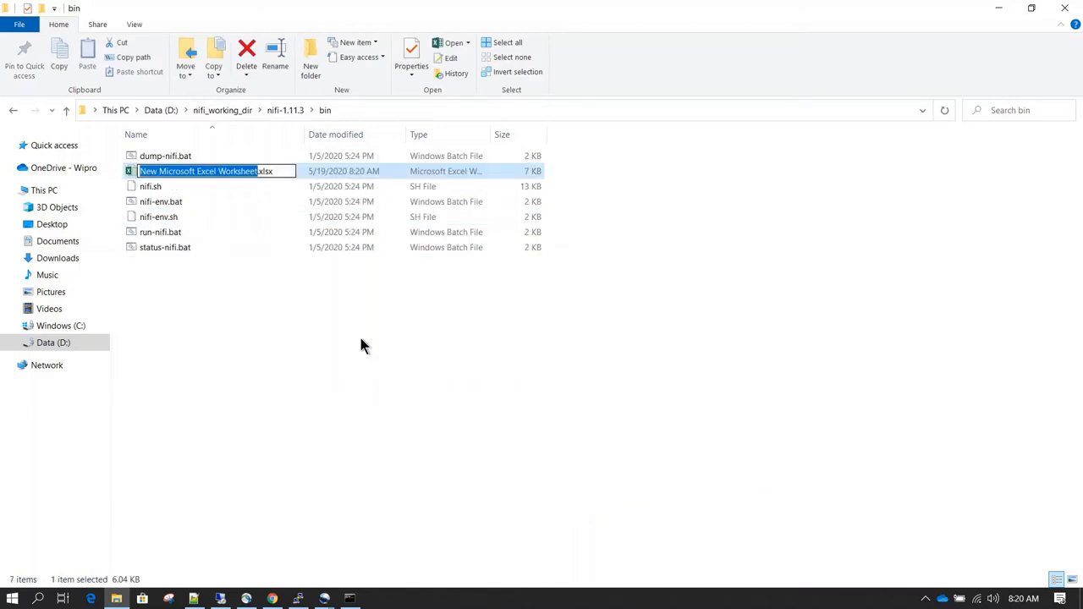
pyautogui.write('studentinfo.xlsx')
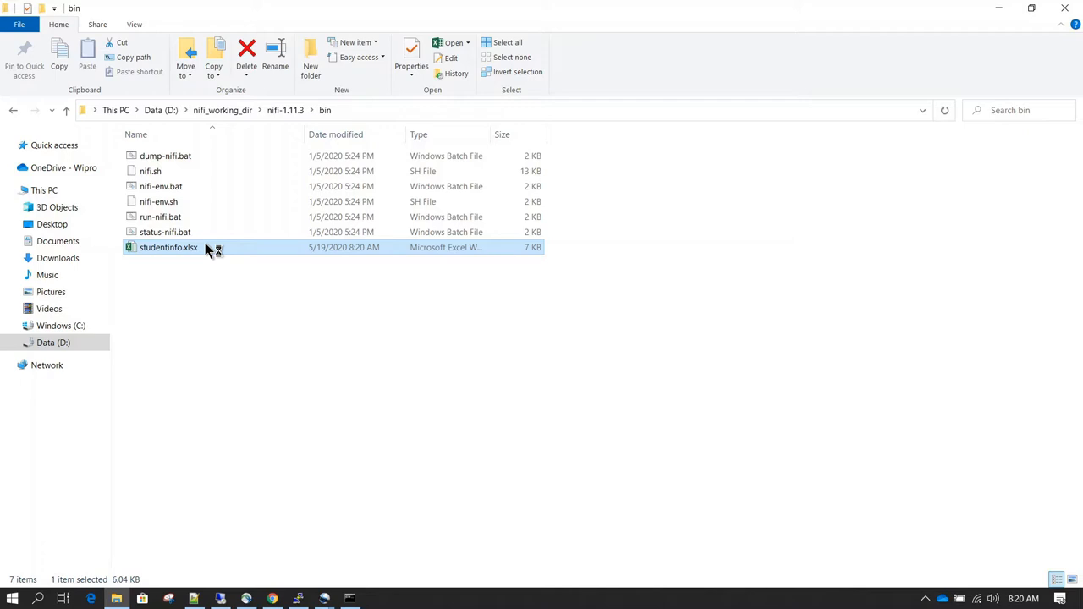
pyautogui.doubleClick(170, 247)
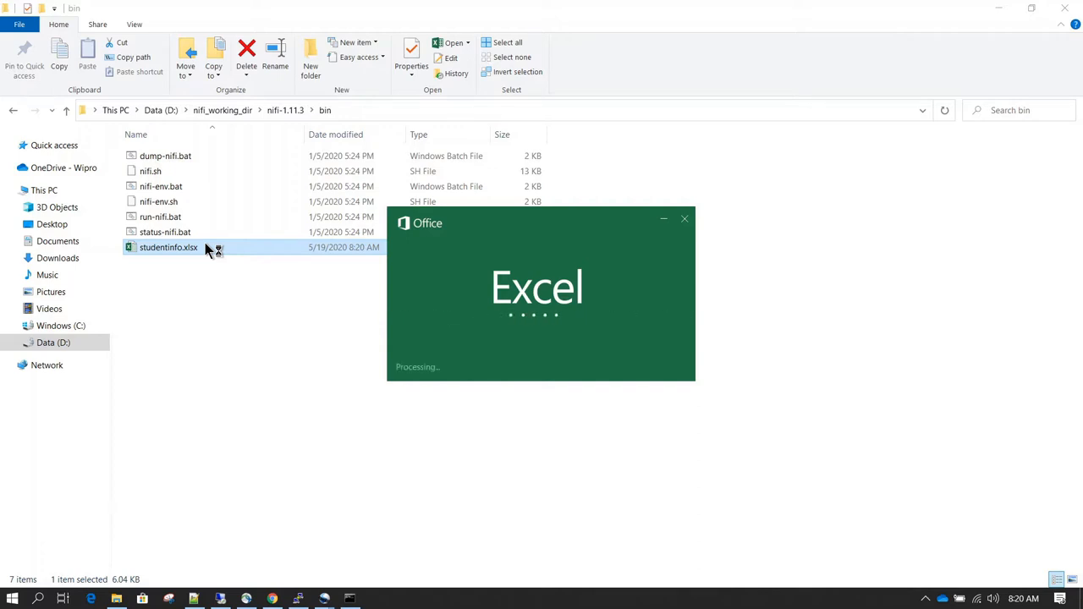
# Fill the sheet with id/name headers and rows 1 john and 2 smith.
pyautogui.doubleClick(170, 247)
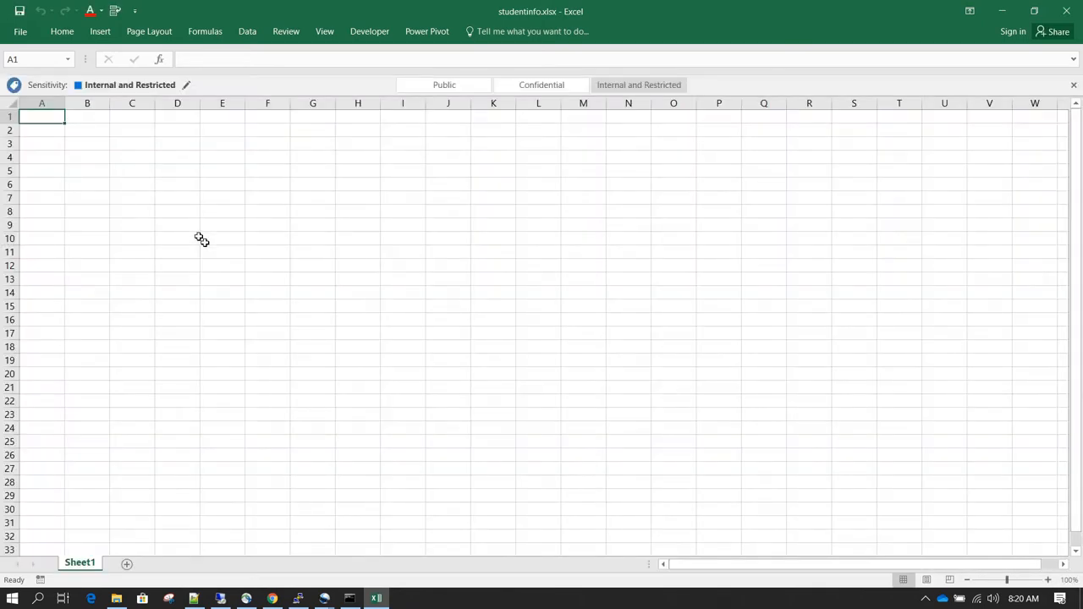
pyautogui.moveTo(79, 562)
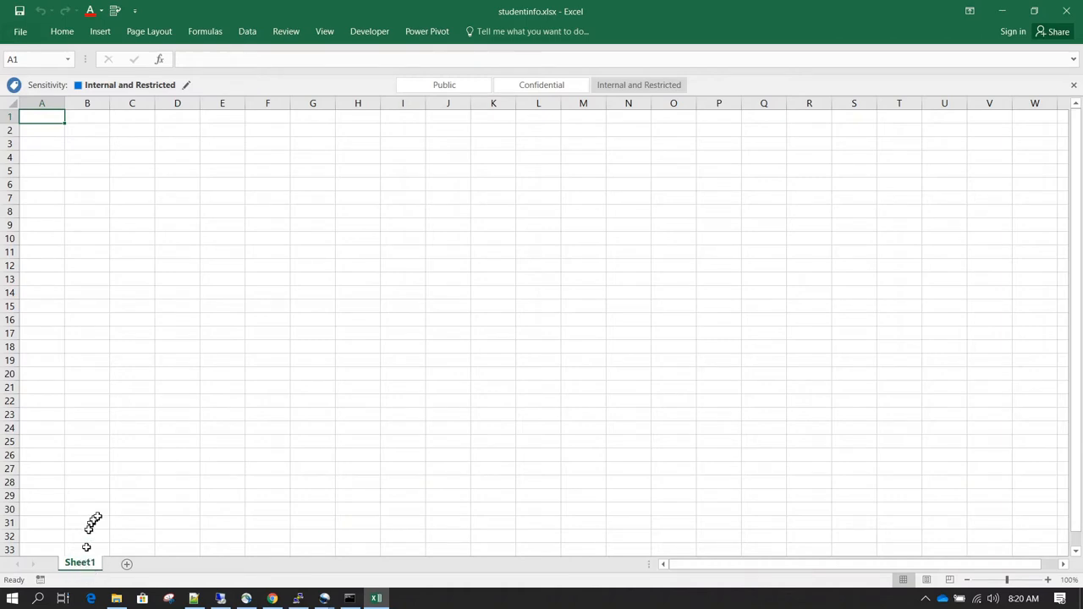
pyautogui.moveTo(111, 324)
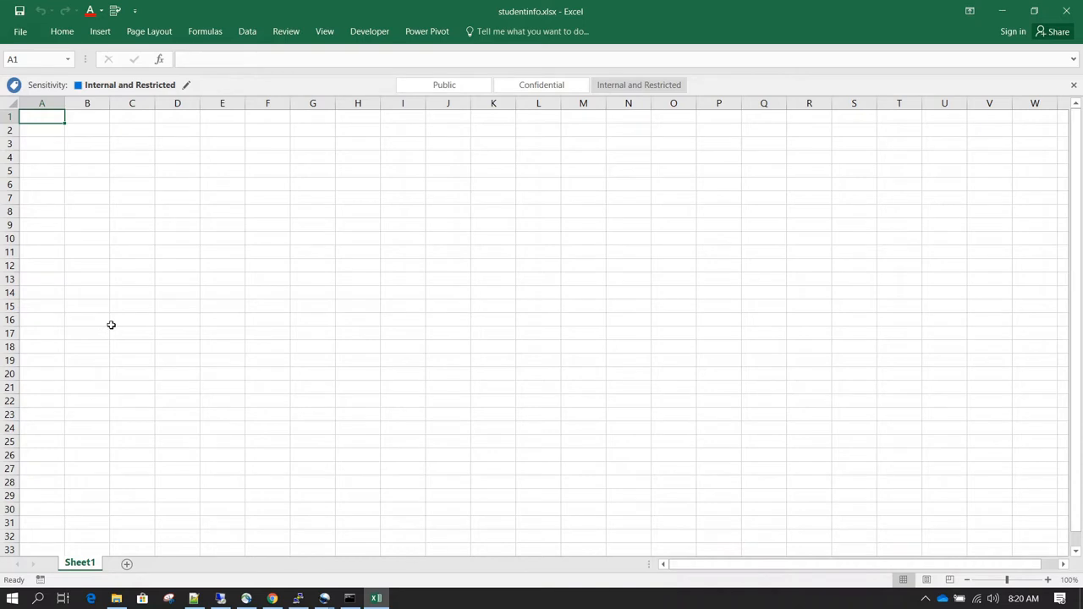
pyautogui.write('id')
pyautogui.click(86, 130)
pyautogui.write('john')
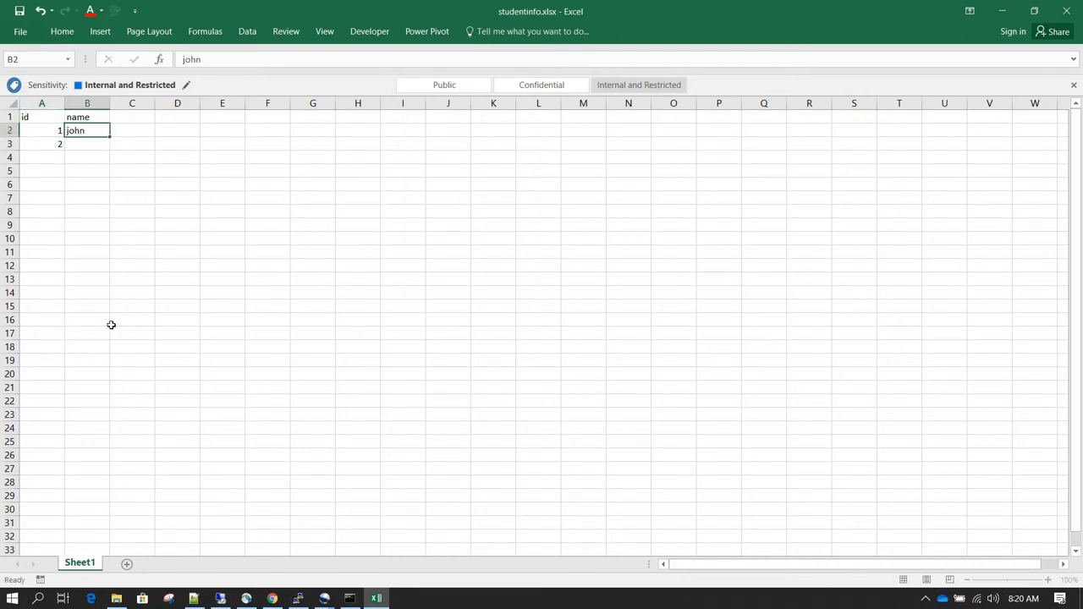
pyautogui.write('smith')
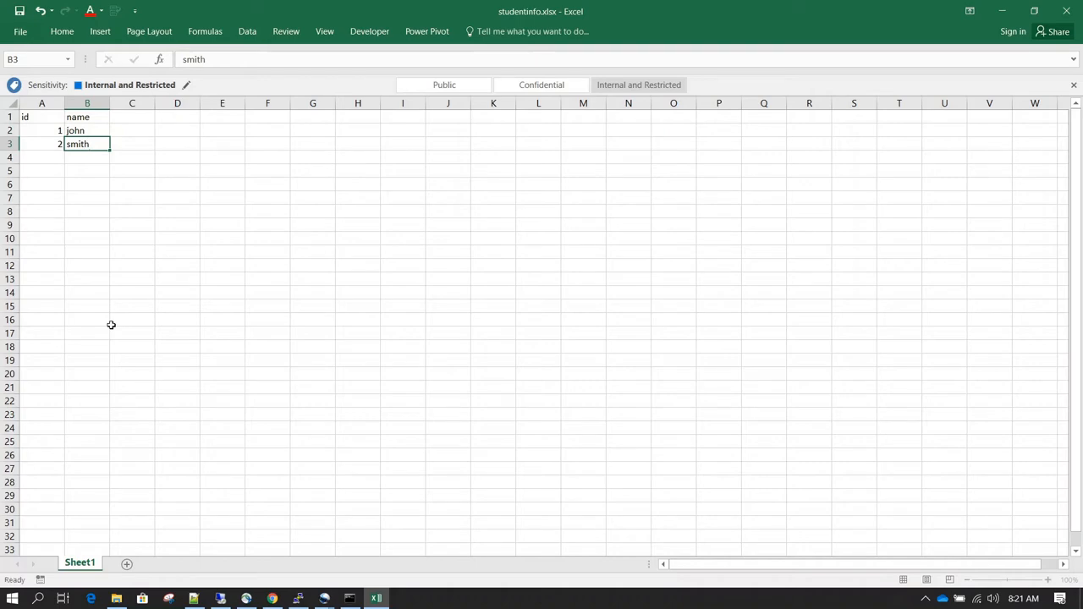
pyautogui.press('enter')
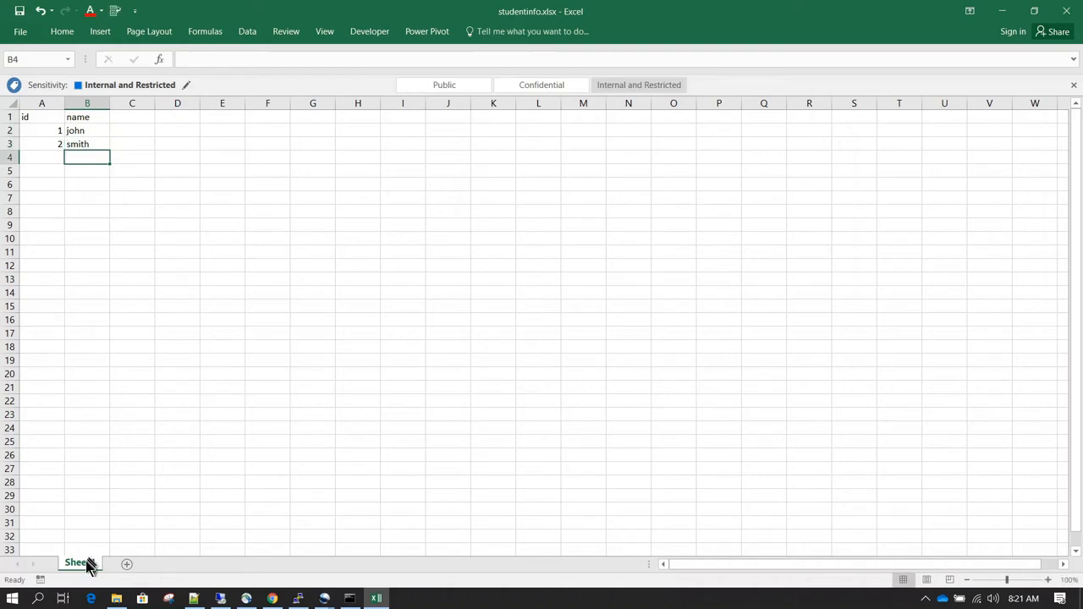
# Rename Sheet1 to student.
pyautogui.doubleClick(76, 562)
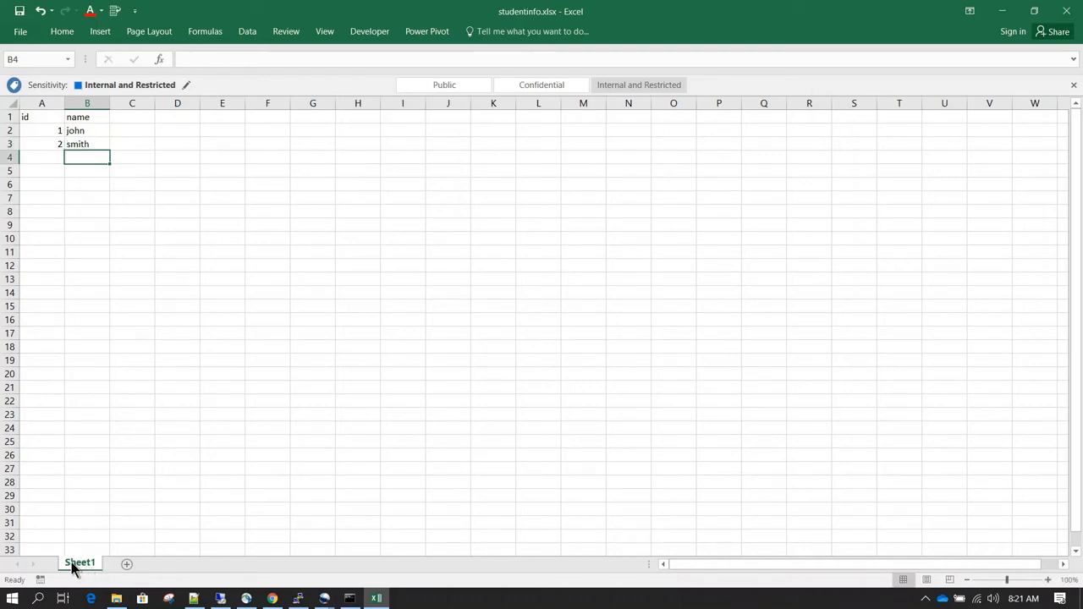
pyautogui.rightClick(80, 562)
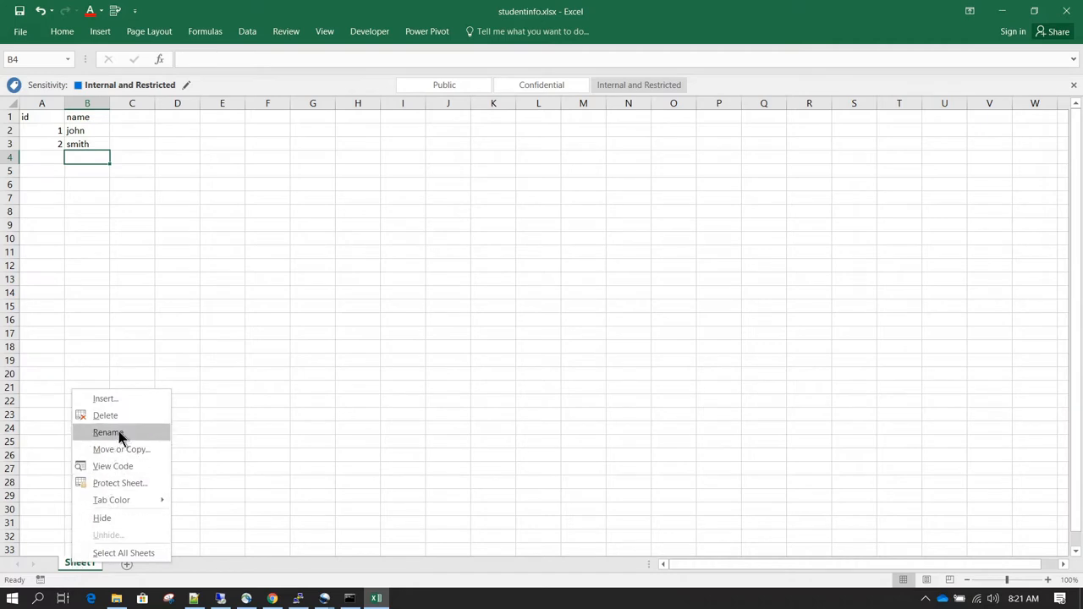
pyautogui.click(106, 434)
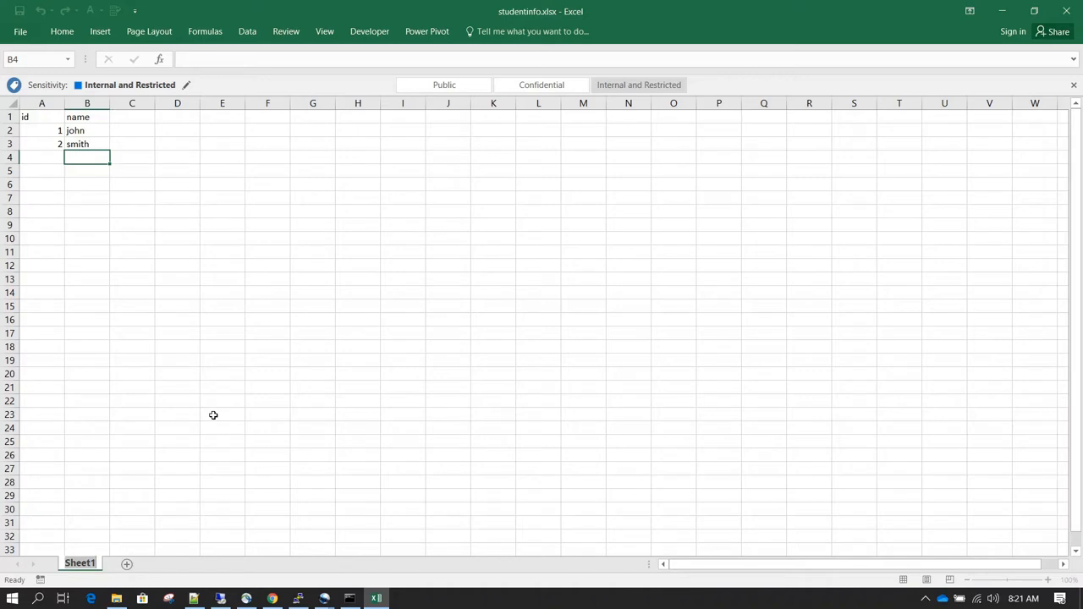
pyautogui.moveTo(71, 541)
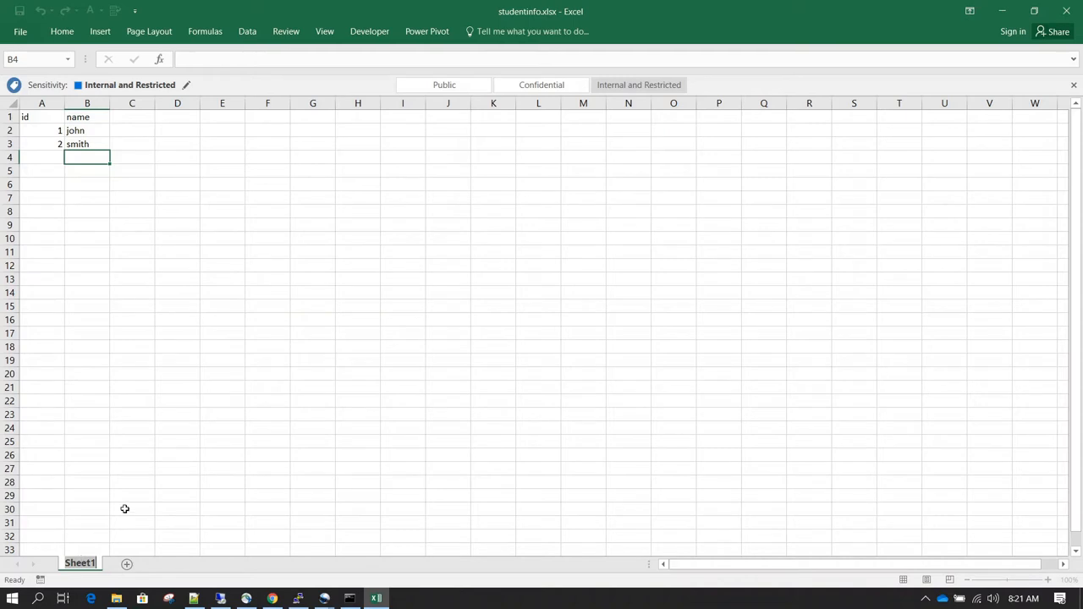
pyautogui.moveTo(95, 552)
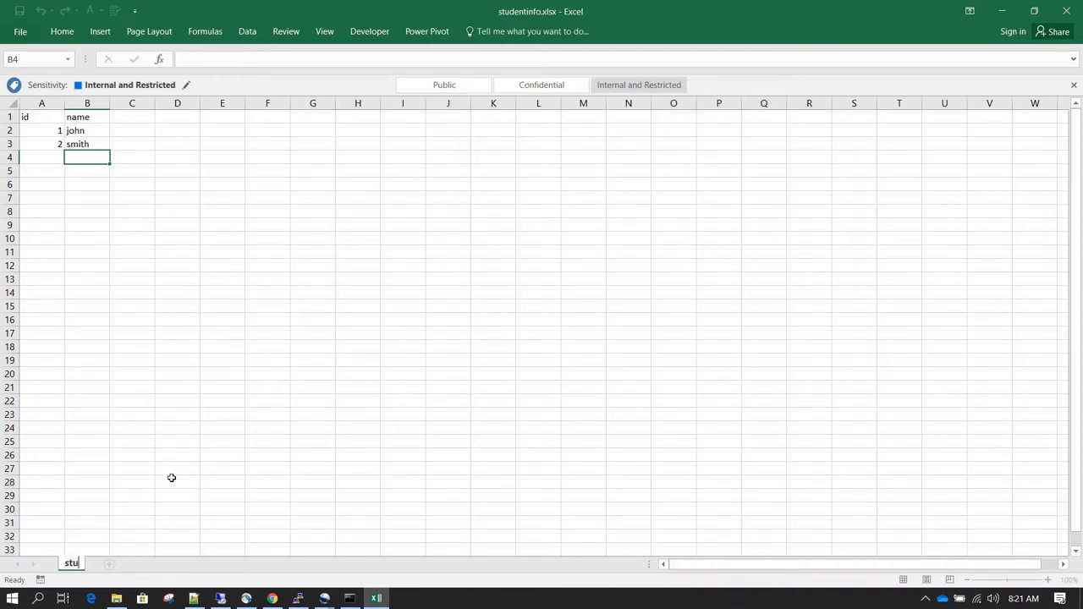
pyautogui.write('student')
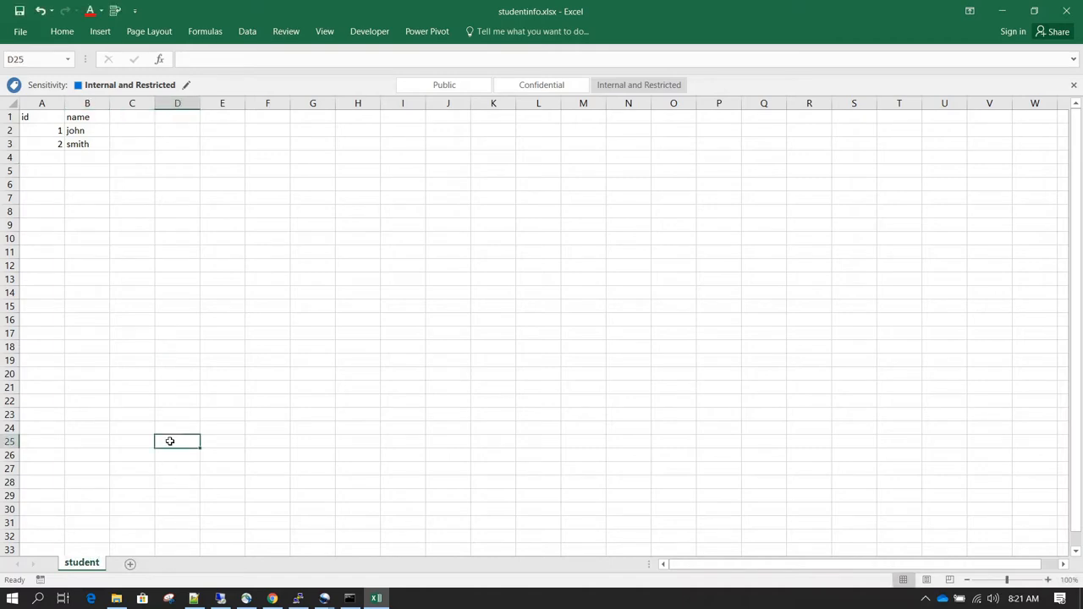
pyautogui.moveTo(494, 44)
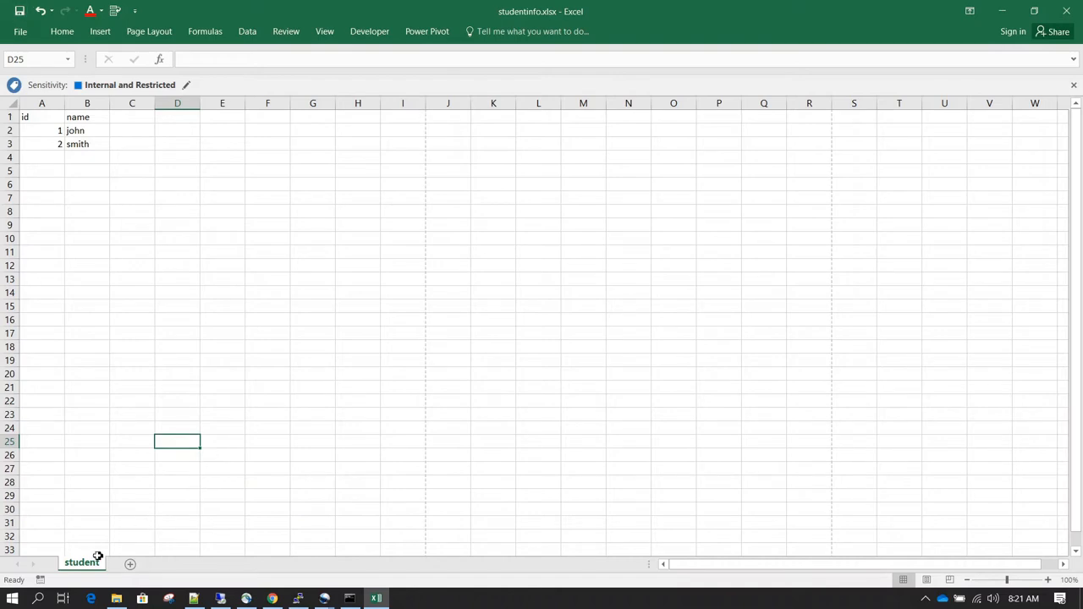
pyautogui.moveTo(1072, 10)
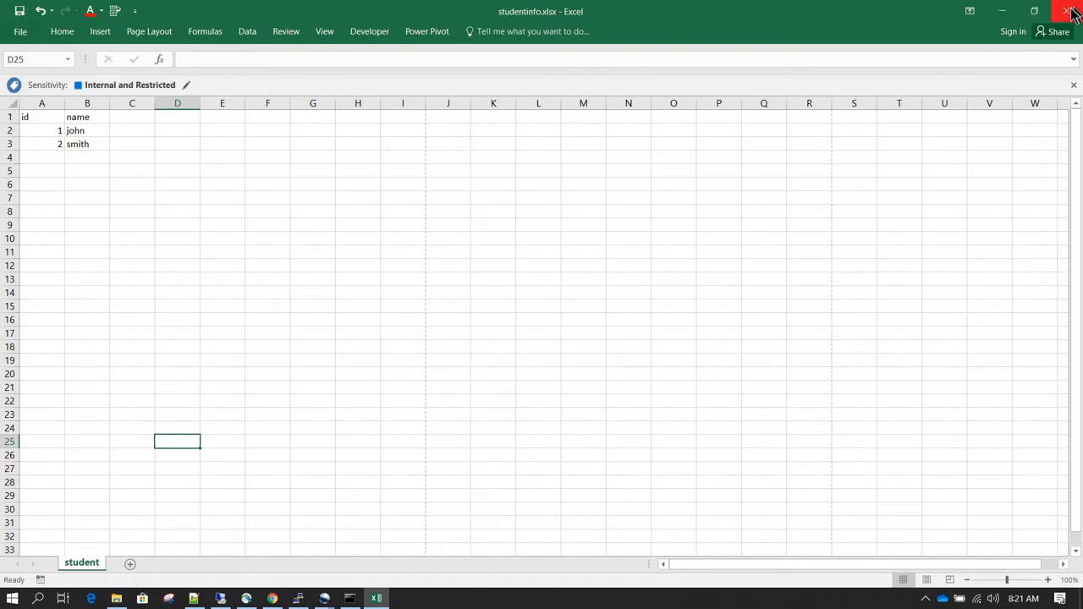
# Close the saved workbook and copy the bin folder's full path from the address bar.
pyautogui.click(1073, 10)
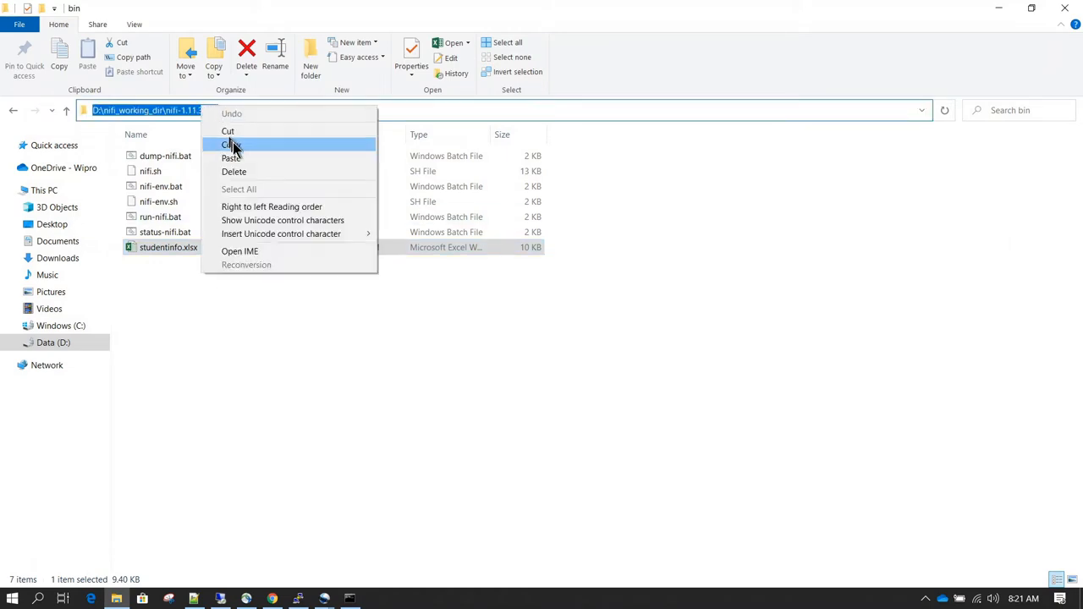
pyautogui.click(230, 144)
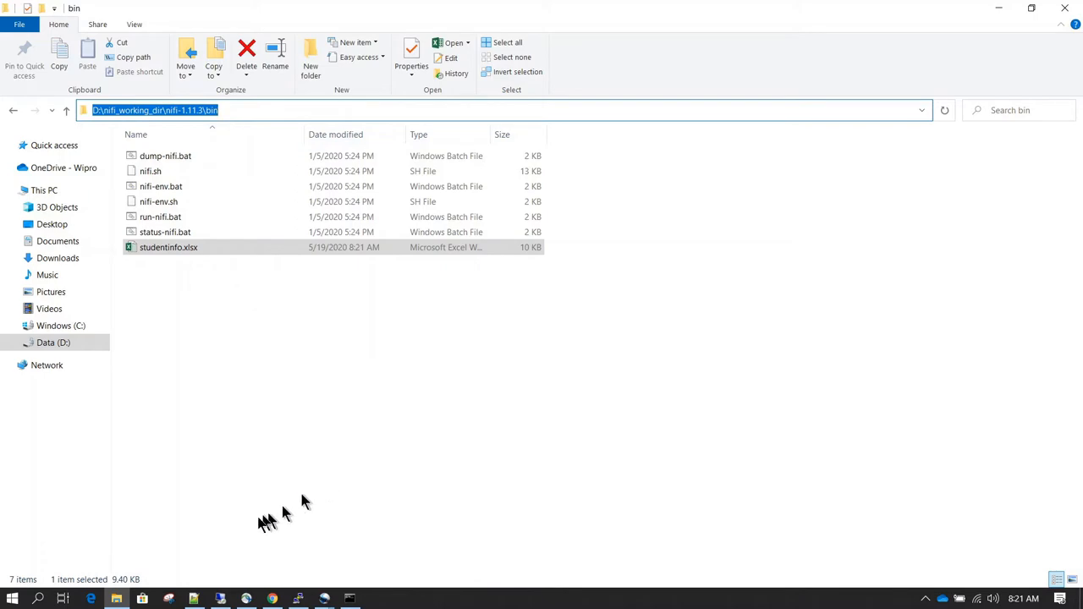
pyautogui.click(271, 599)
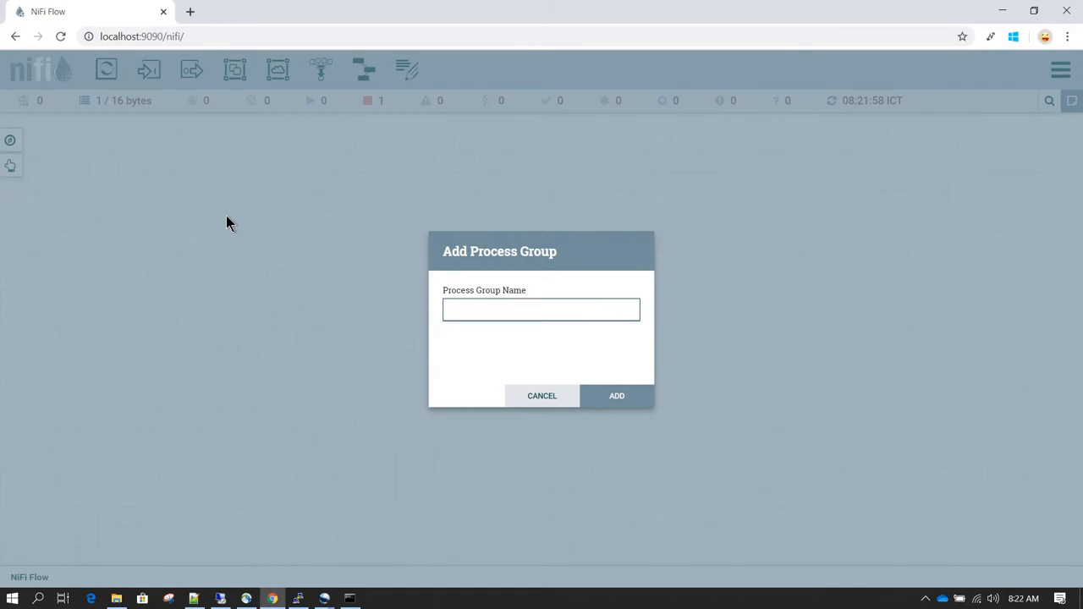
# Create a process group named 'Reading Excel Example'.
pyautogui.write('Reading')
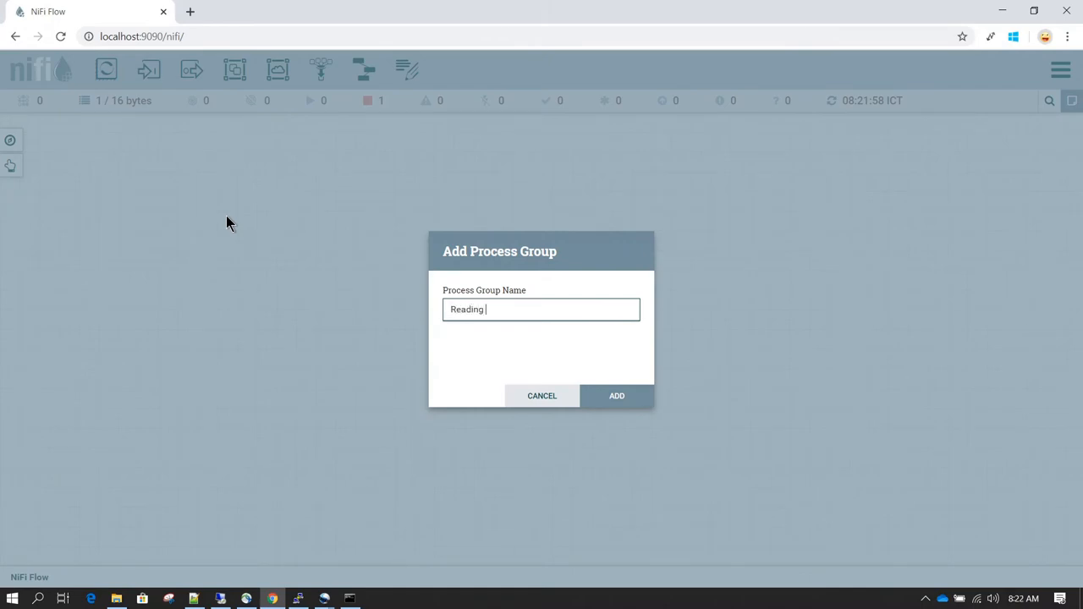
pyautogui.write('Excel Exam')
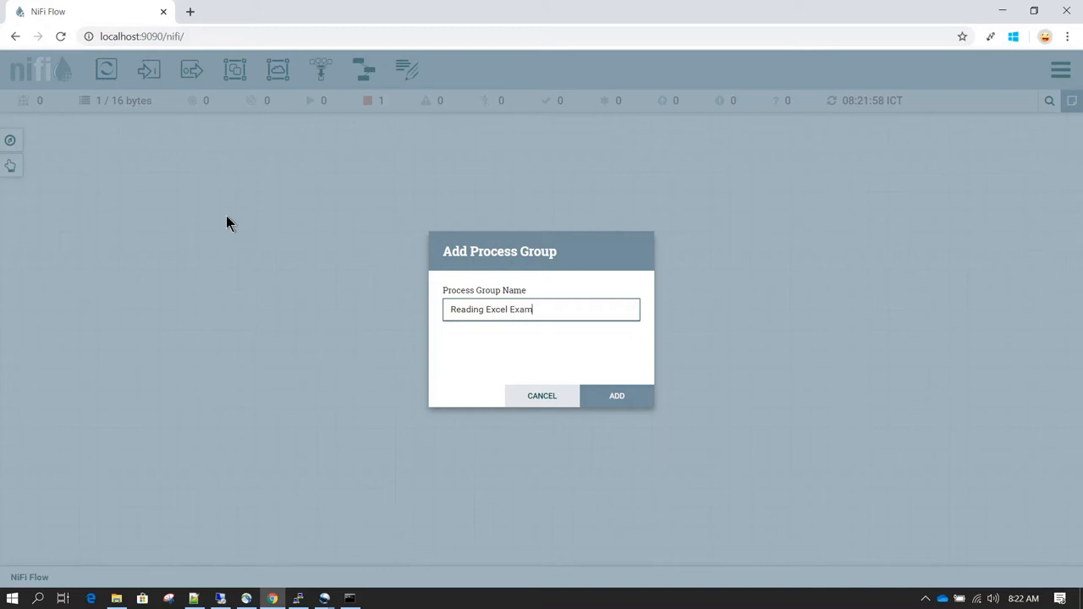
pyautogui.click(616, 396)
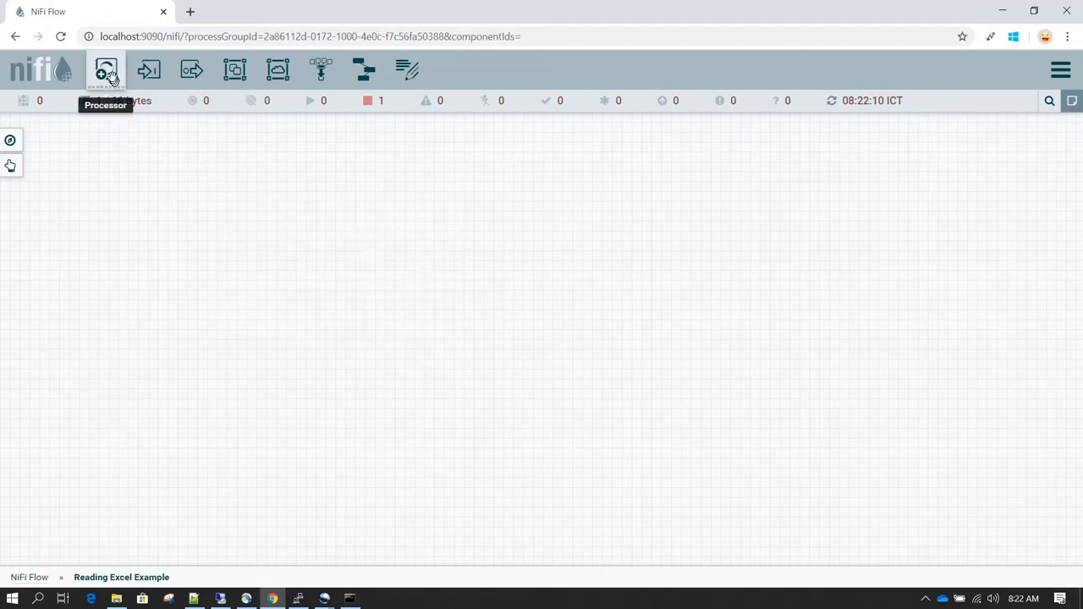
# Add a ConvertExcelToCSVProcessor to the flow, filtering the processor list by 'convert'.
pyautogui.click(105, 69)
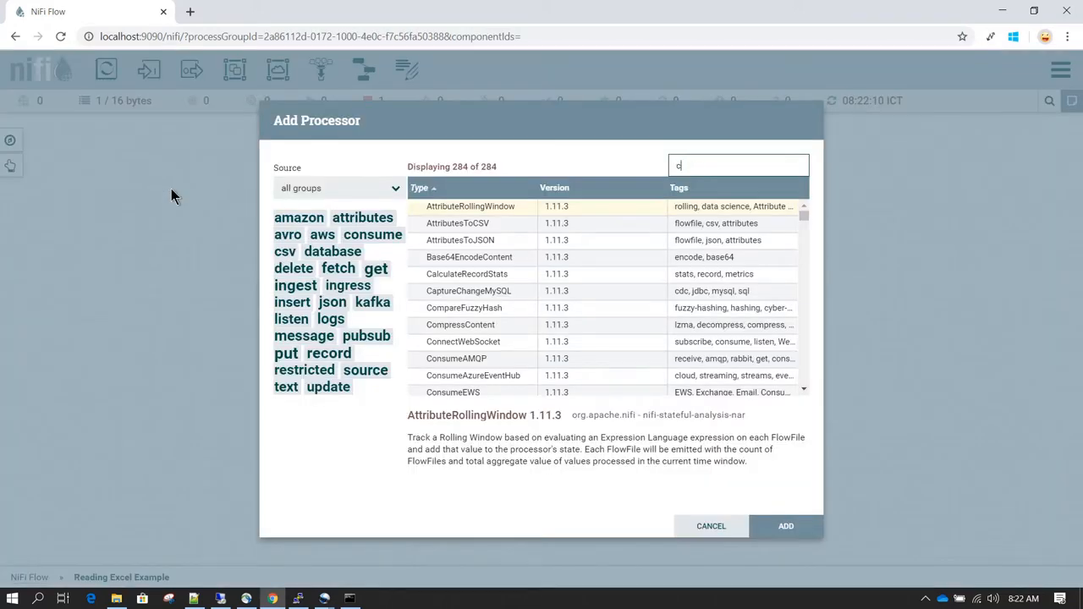
pyautogui.write('onvert')
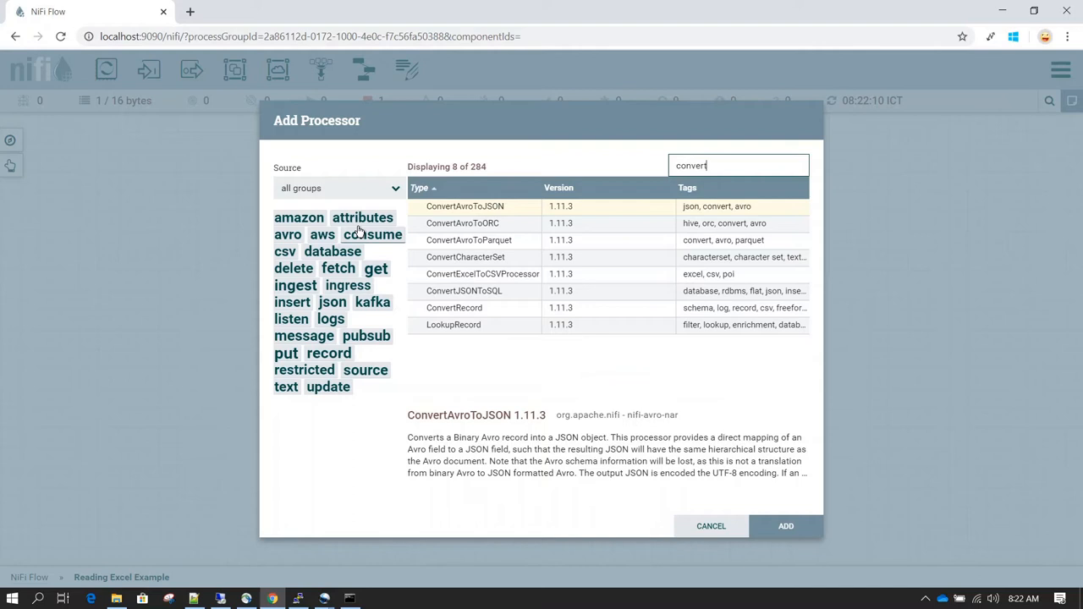
pyautogui.click(482, 274)
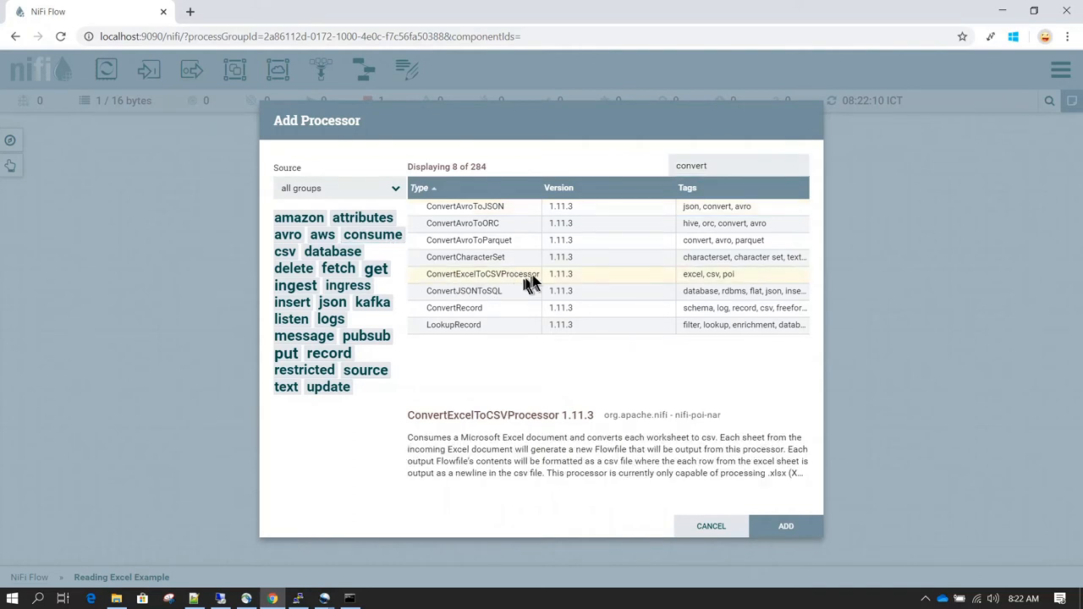
pyautogui.moveTo(785, 524)
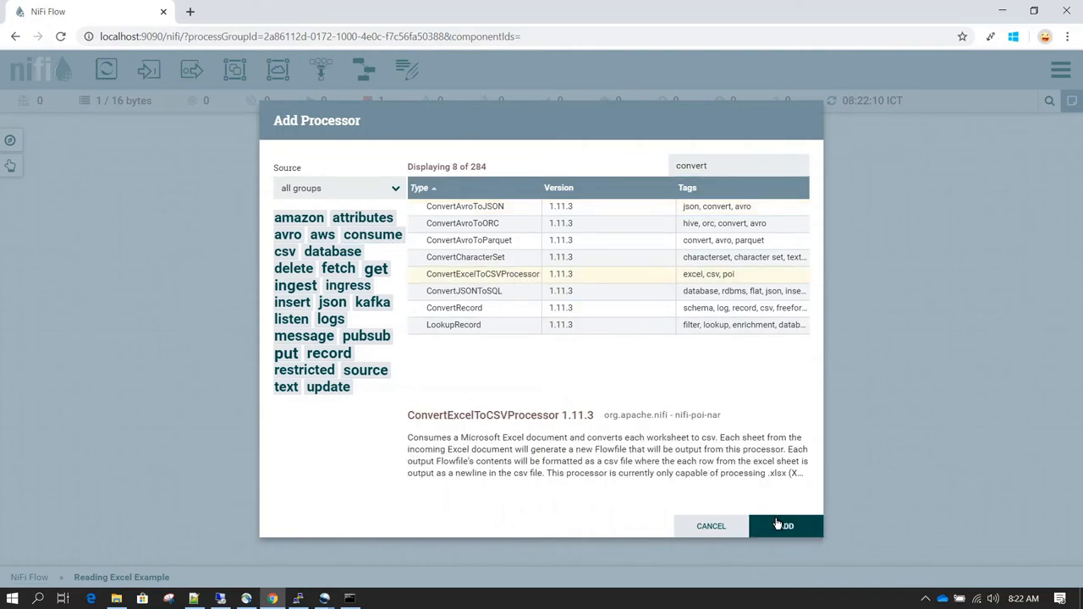
pyautogui.click(785, 524)
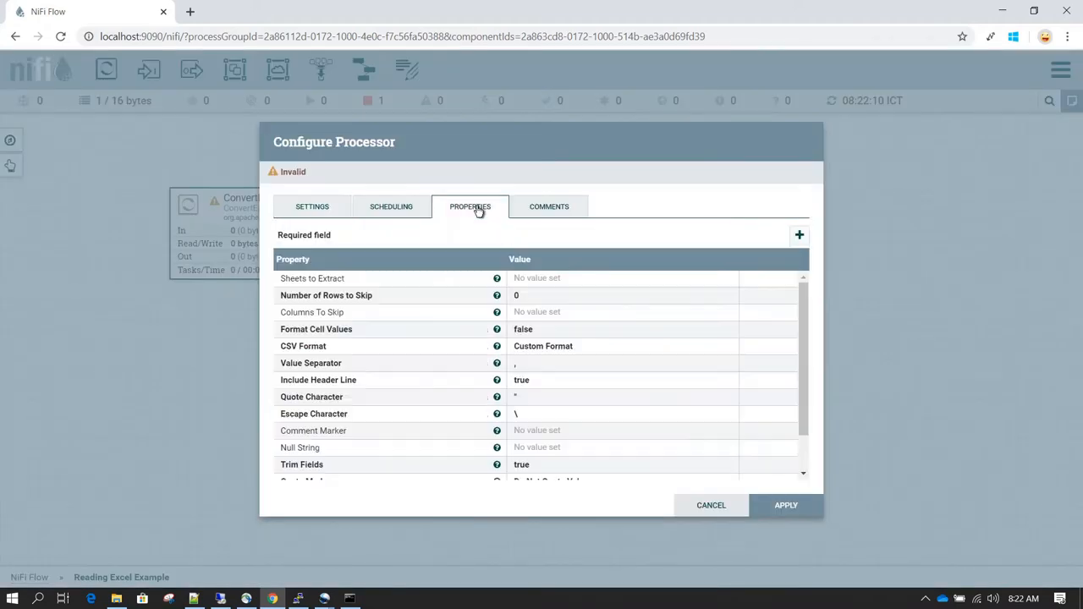
pyautogui.moveTo(596, 348)
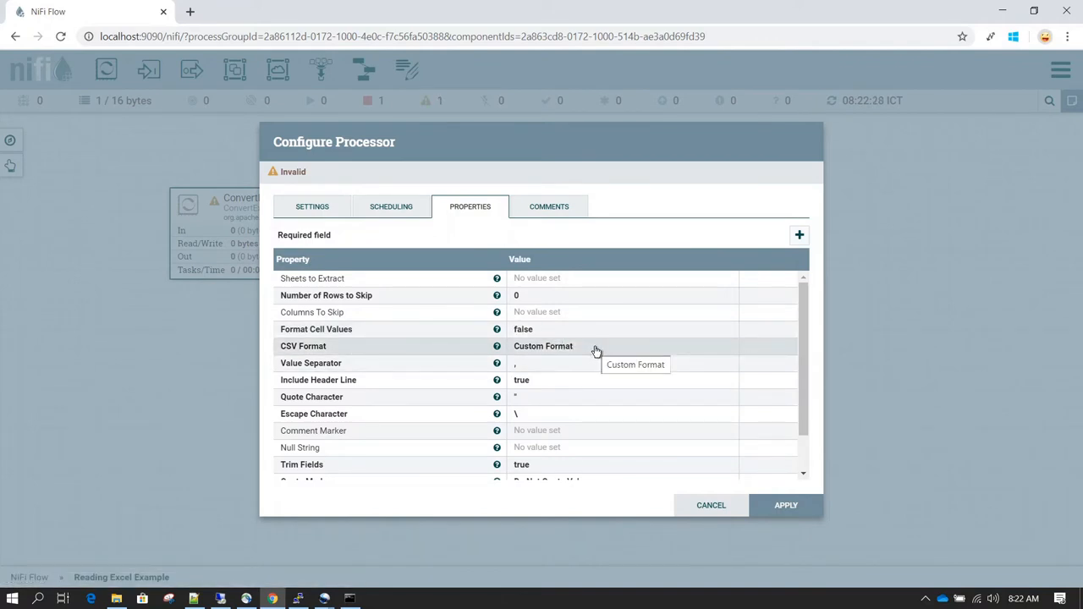
pyautogui.moveTo(501, 288)
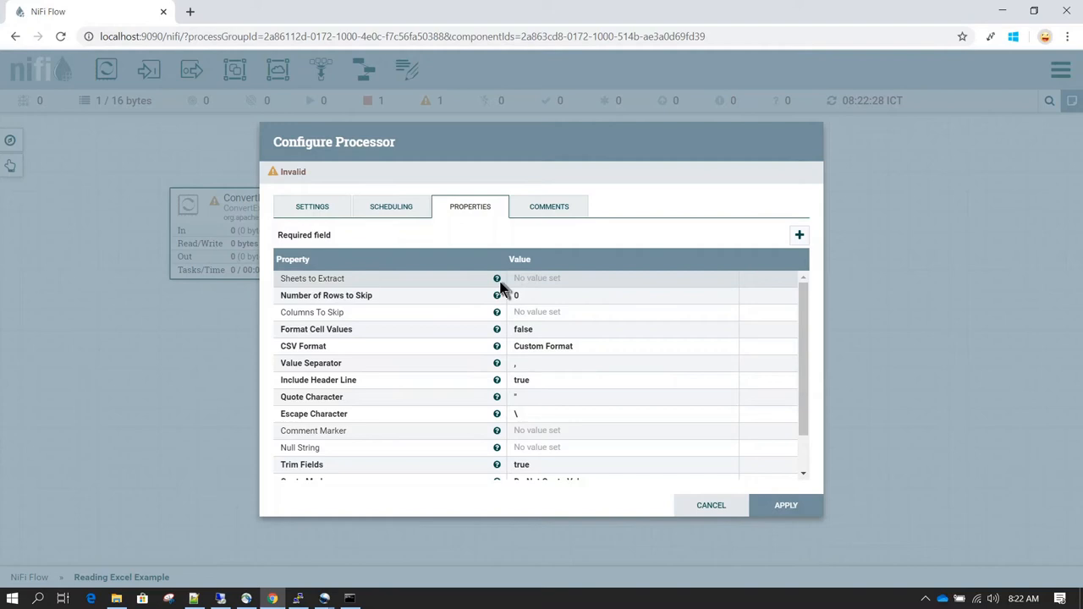
pyautogui.moveTo(542, 284)
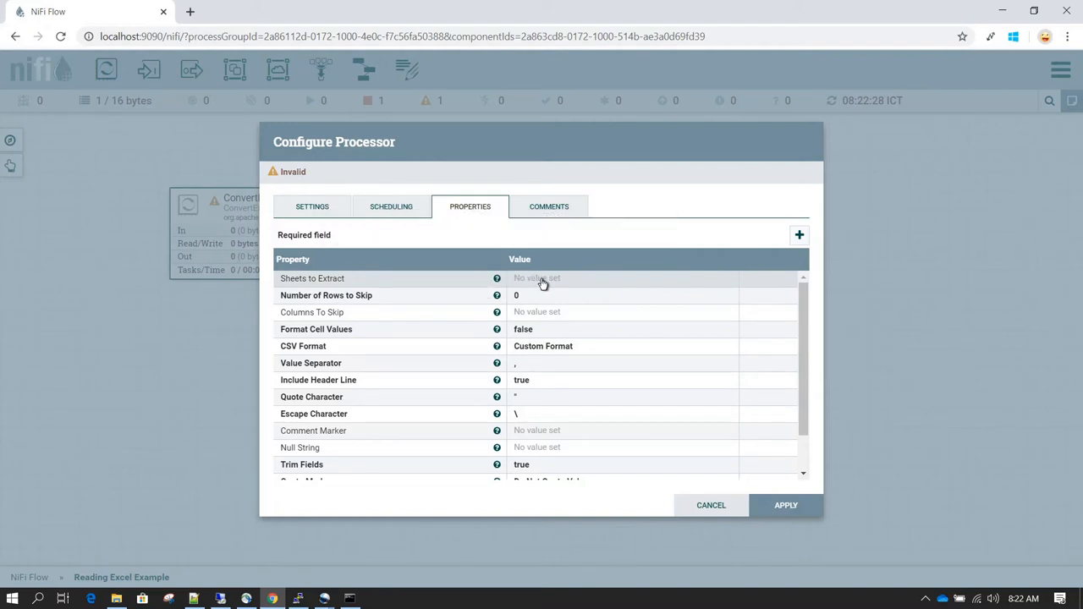
# Set Sheets to Extract to student and apply the converter's configuration.
pyautogui.write('stud')
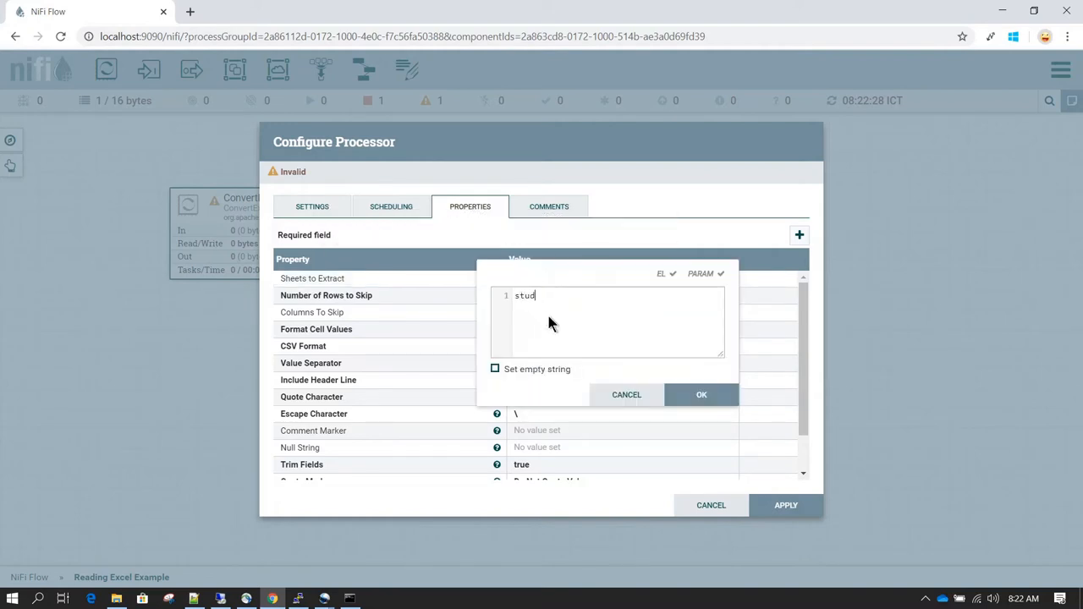
pyautogui.write('ent')
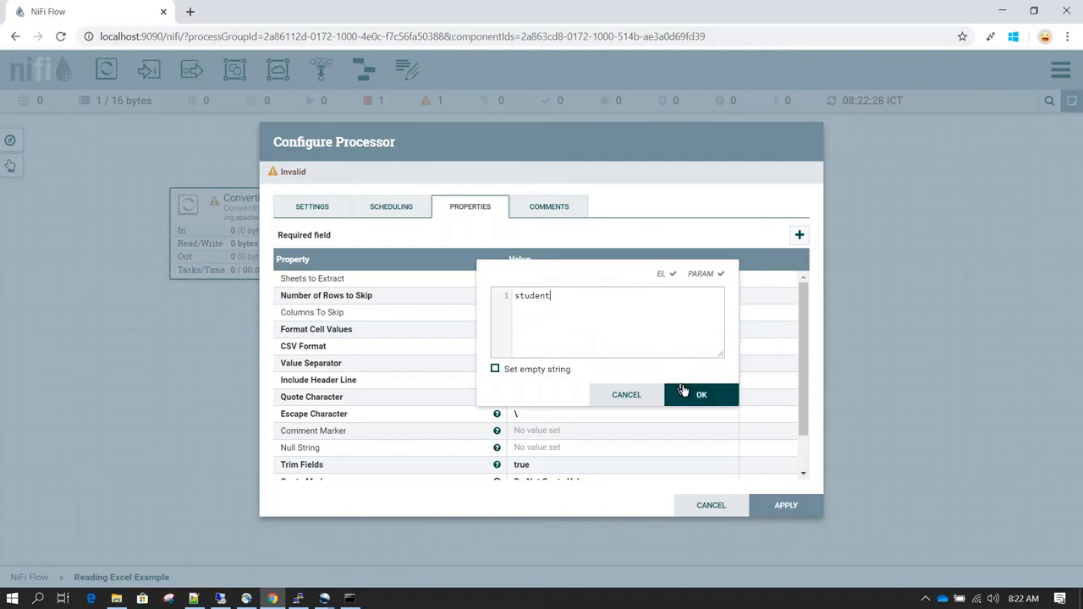
pyautogui.click(701, 394)
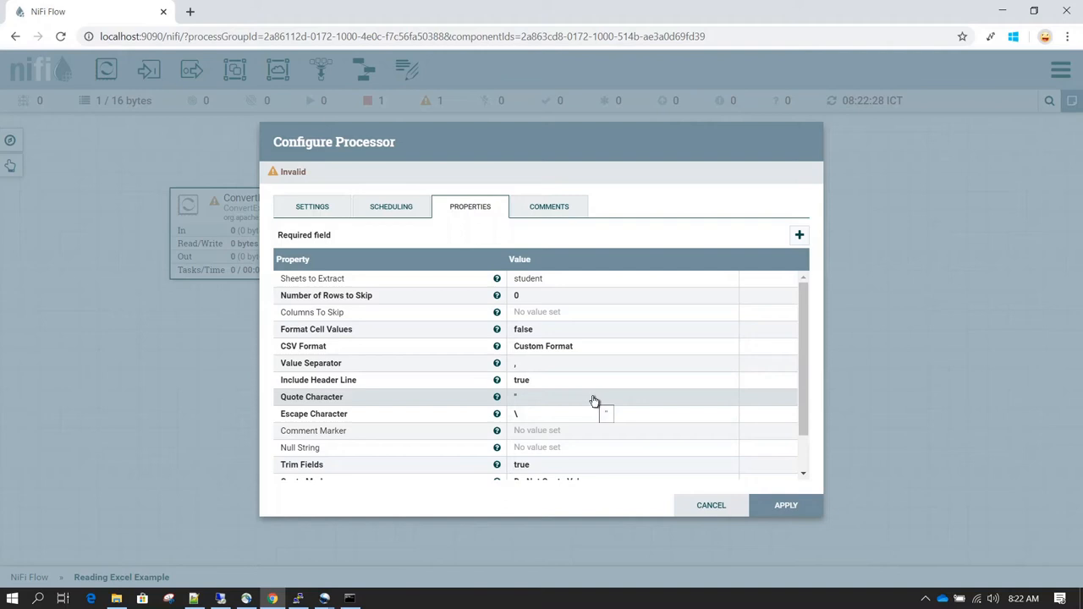
pyautogui.scroll(-3)
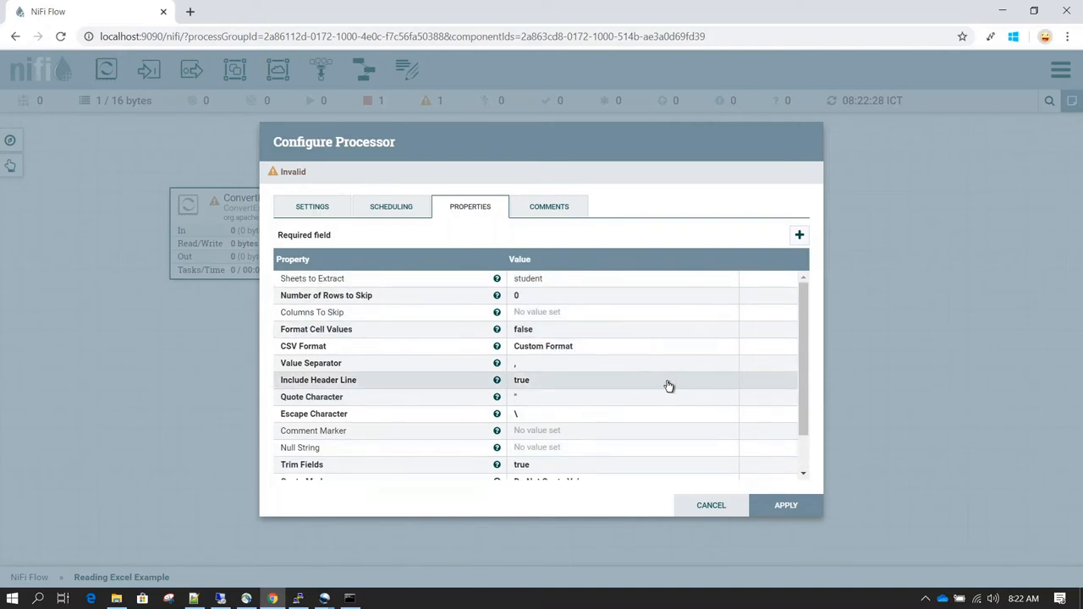
pyautogui.moveTo(477, 413)
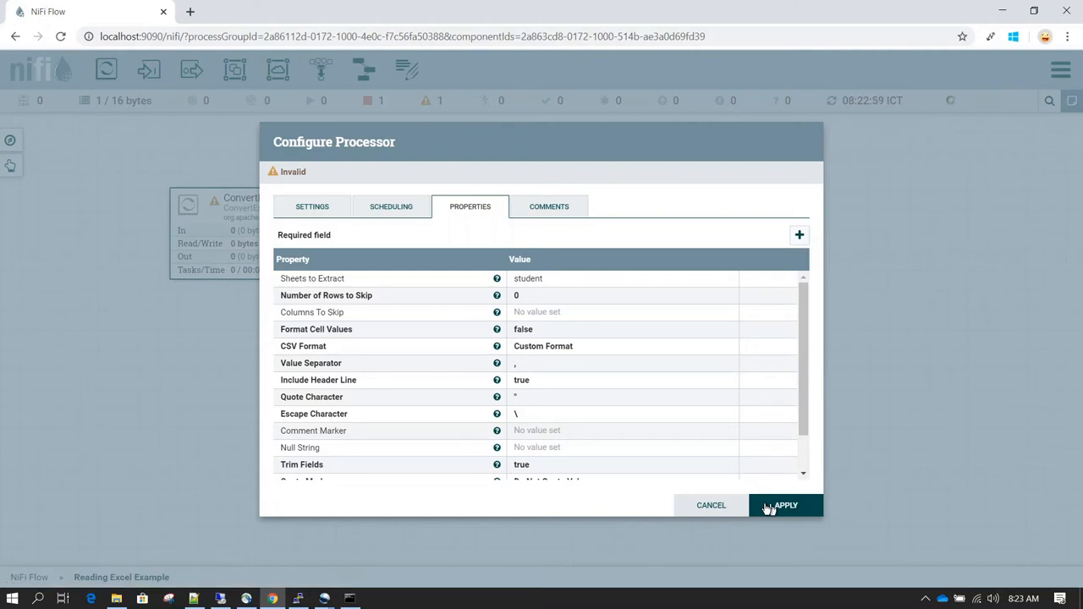
pyautogui.click(785, 504)
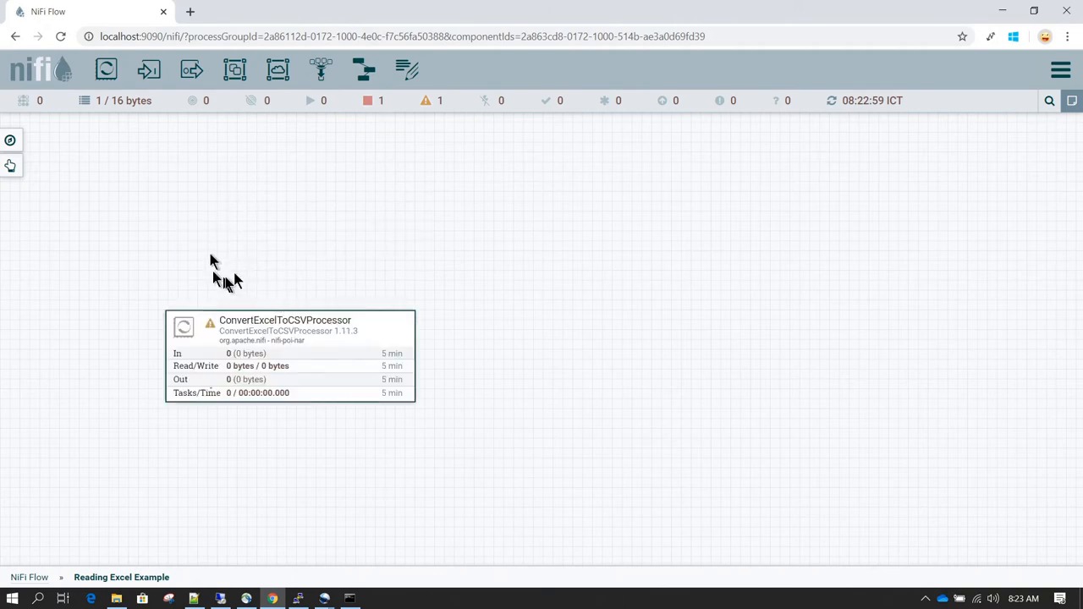
pyautogui.moveTo(240, 230)
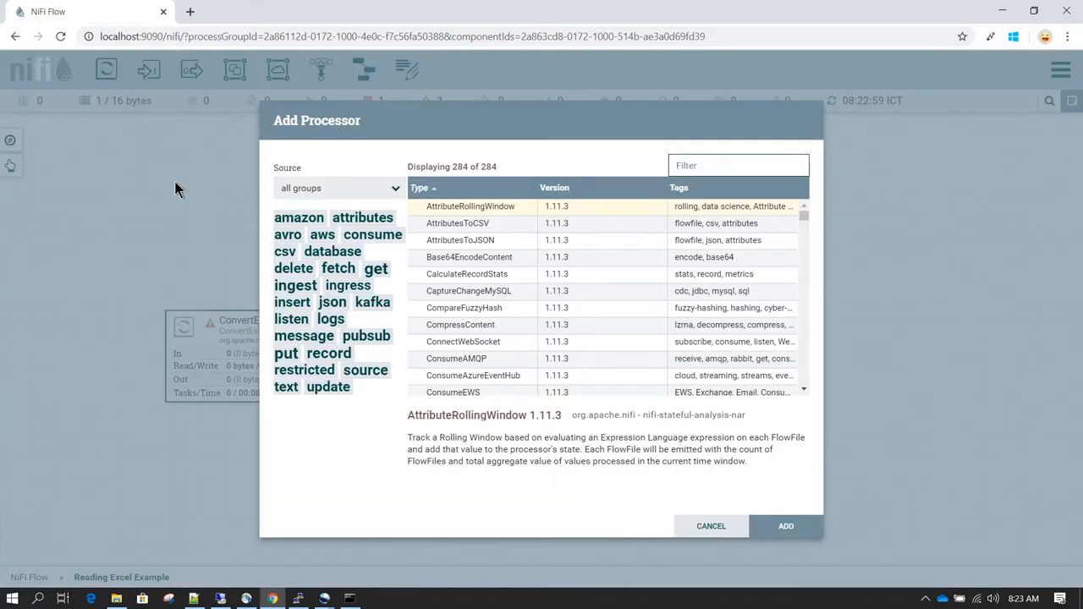
# Add a GetFile processor and link its success output to the ConvertExcelToCSVProcessor.
pyautogui.write('getfile')
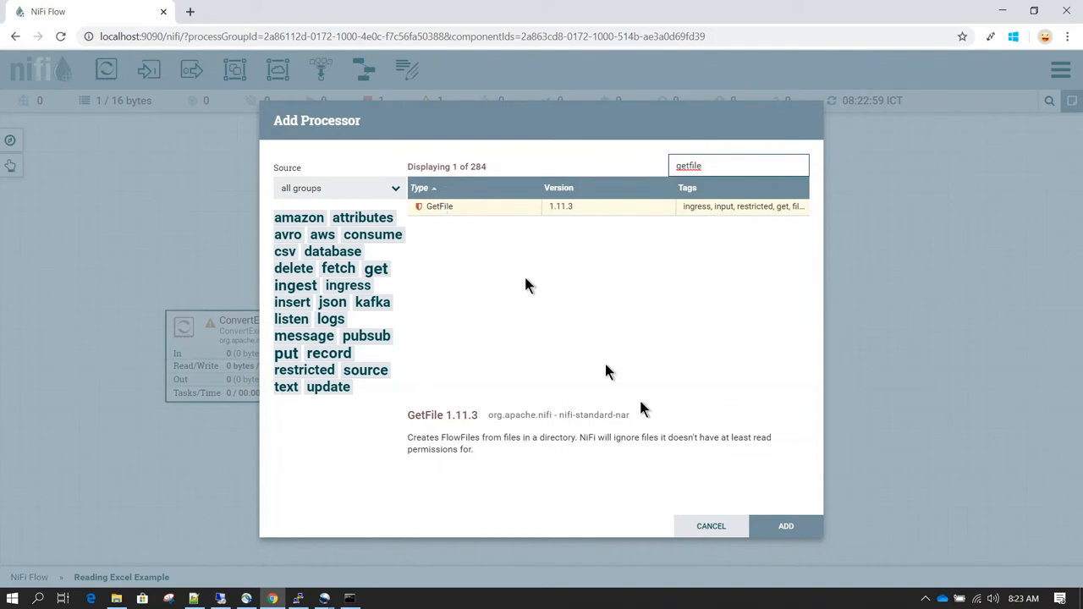
pyautogui.click(710, 525)
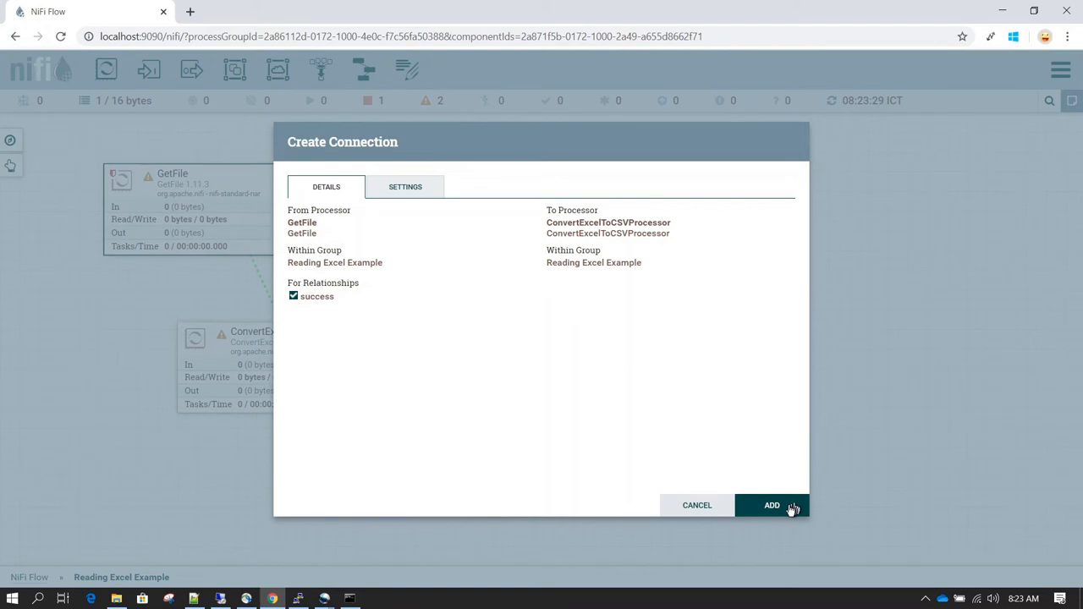
pyautogui.click(771, 504)
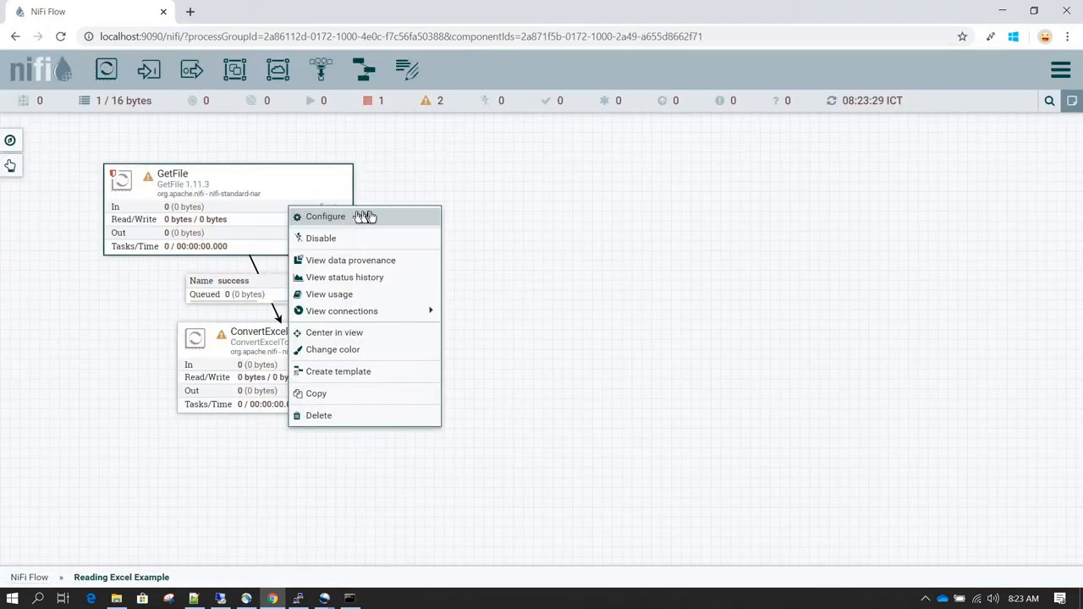
# Set GetFile's Input Directory to D:\nifi_working_dir\nifi-1.11.3\bin.
pyautogui.click(325, 217)
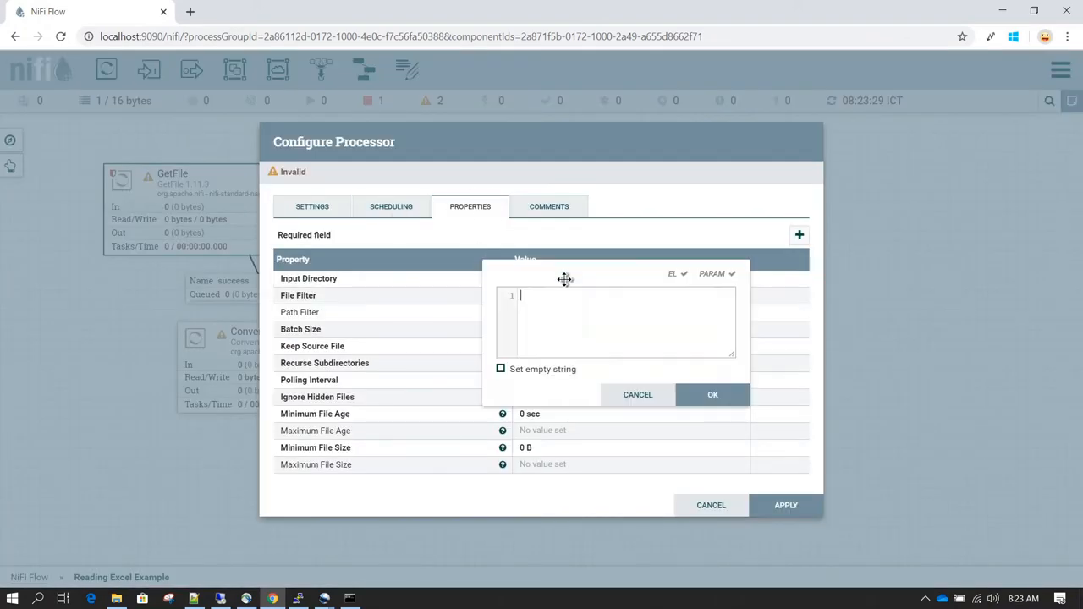
pyautogui.write('D:\\nifi_working_dir\\nifi-1.11.3\\bin')
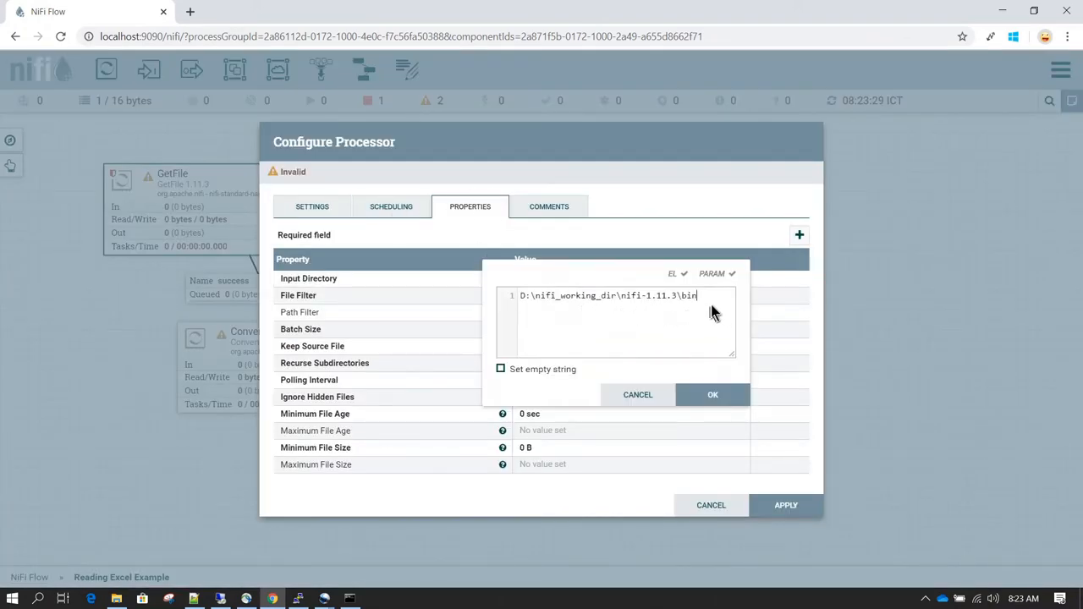
pyautogui.moveTo(590, 321)
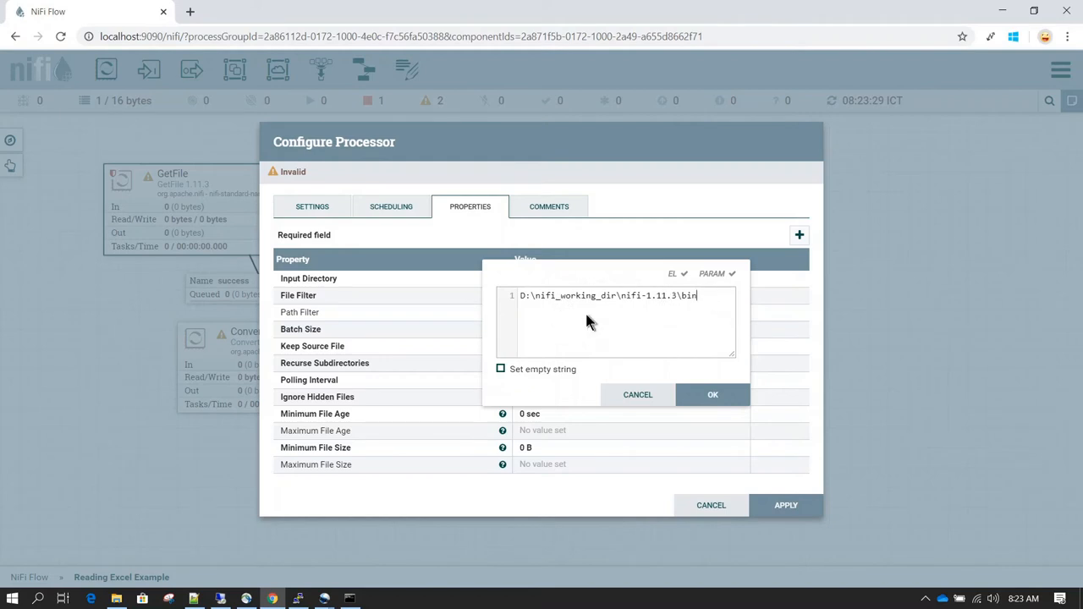
pyautogui.moveTo(578, 301)
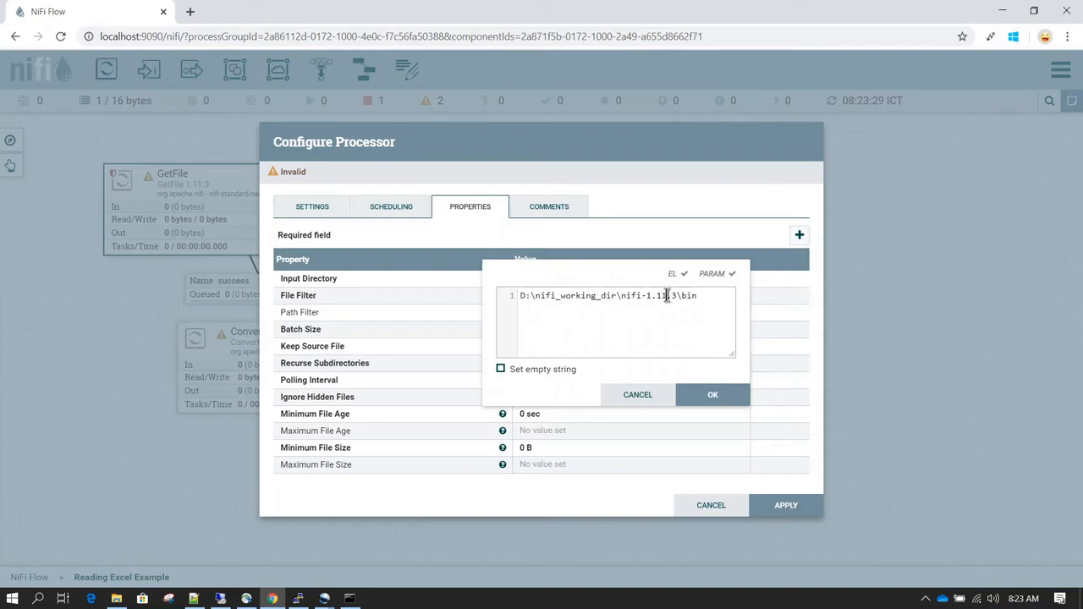
pyautogui.click(711, 394)
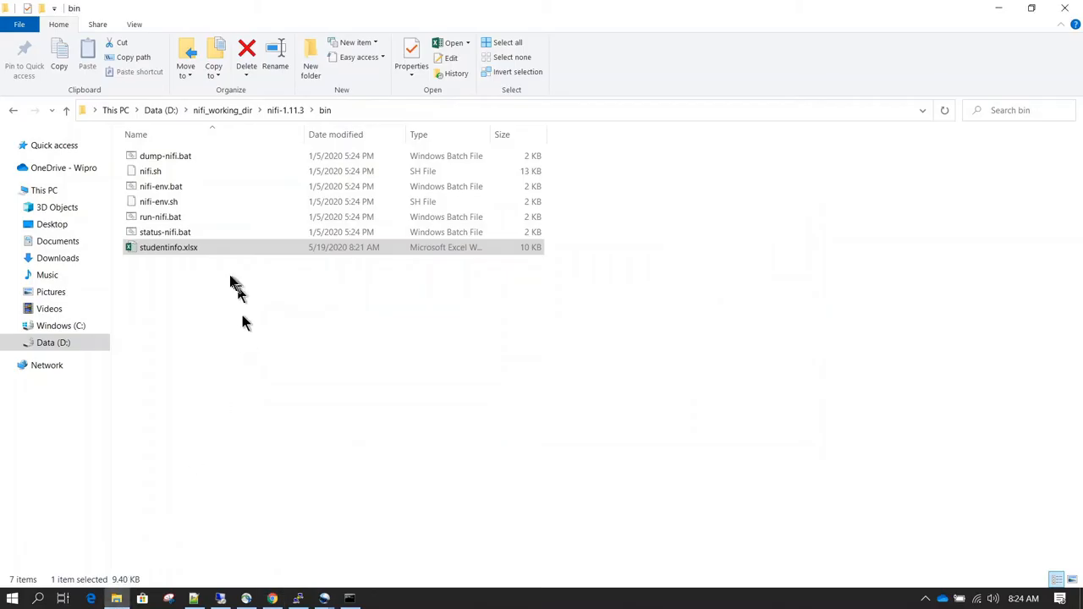
pyautogui.moveTo(257, 404)
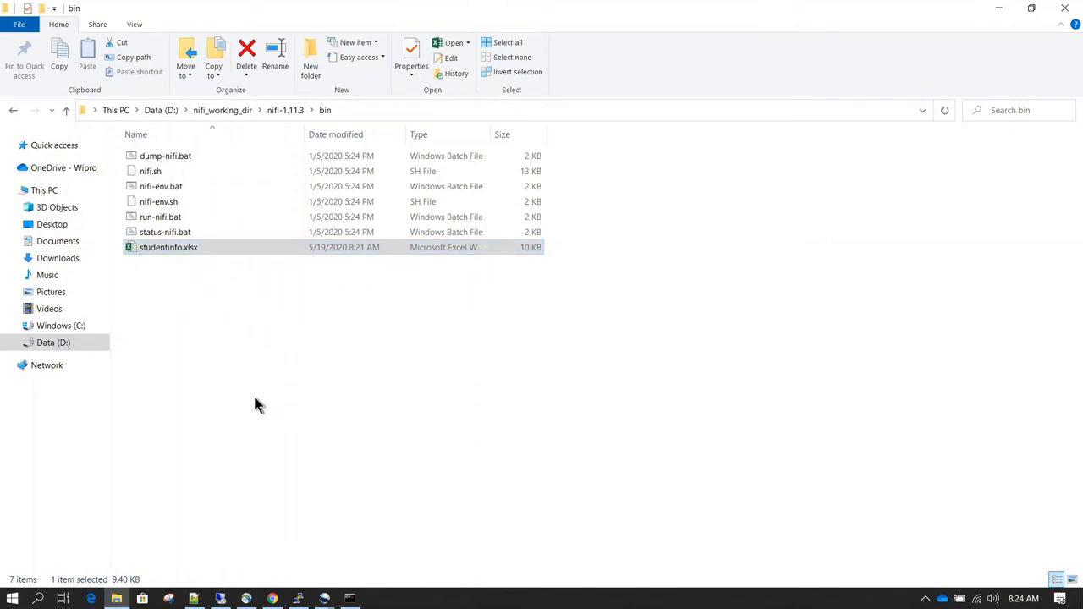
# Check the bin folder in File Explorer for studentinfo.xlsx.
pyautogui.click(169, 247)
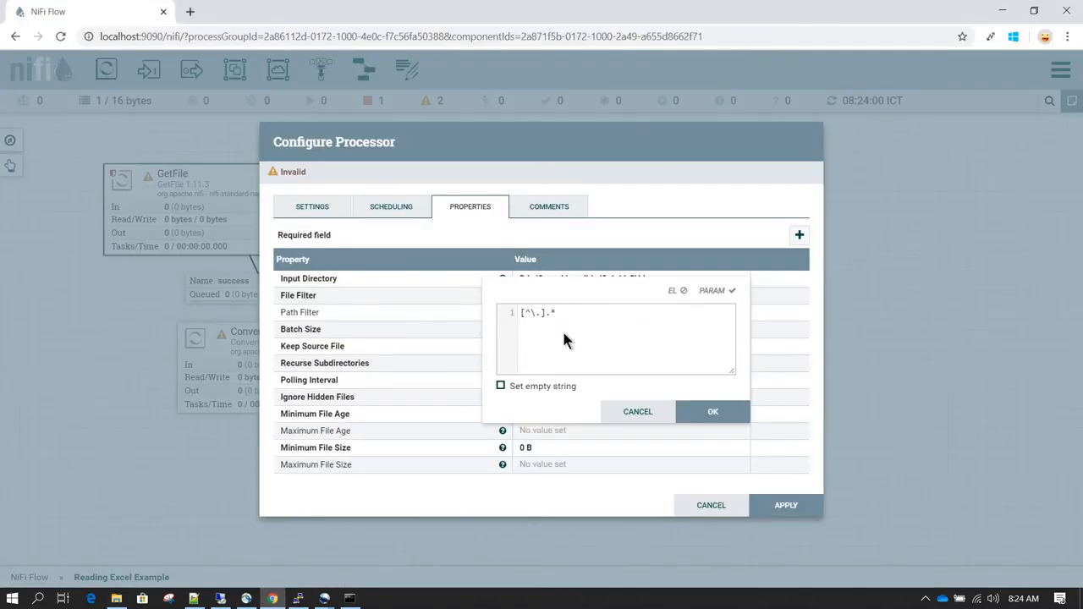
# Set File Filter to studentinfo.xlsx and review the scheduling settings.
pyautogui.write('studentinfo.xlsx')
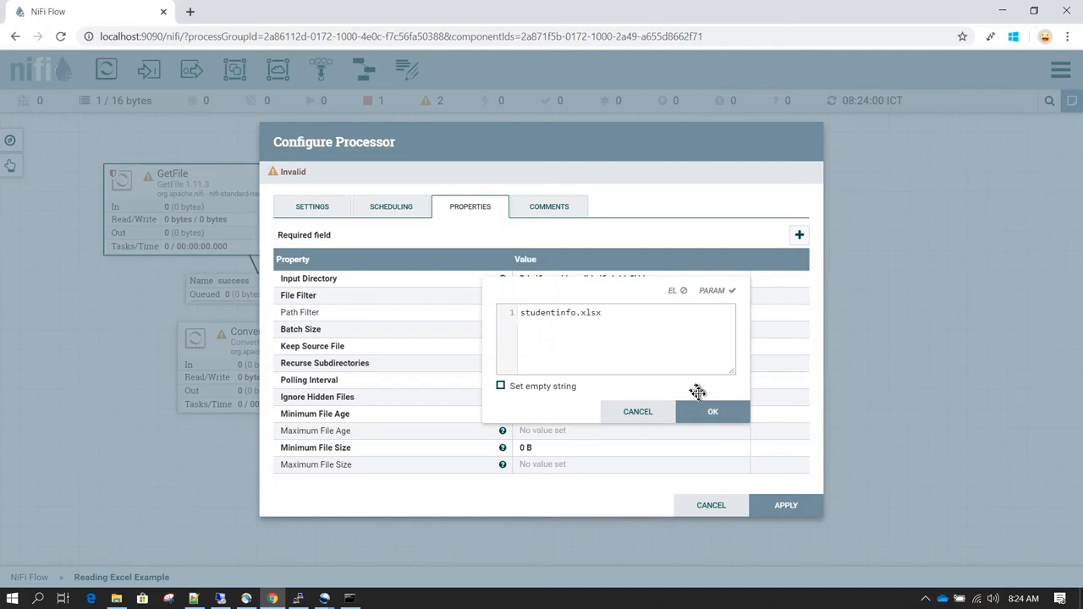
pyautogui.click(712, 411)
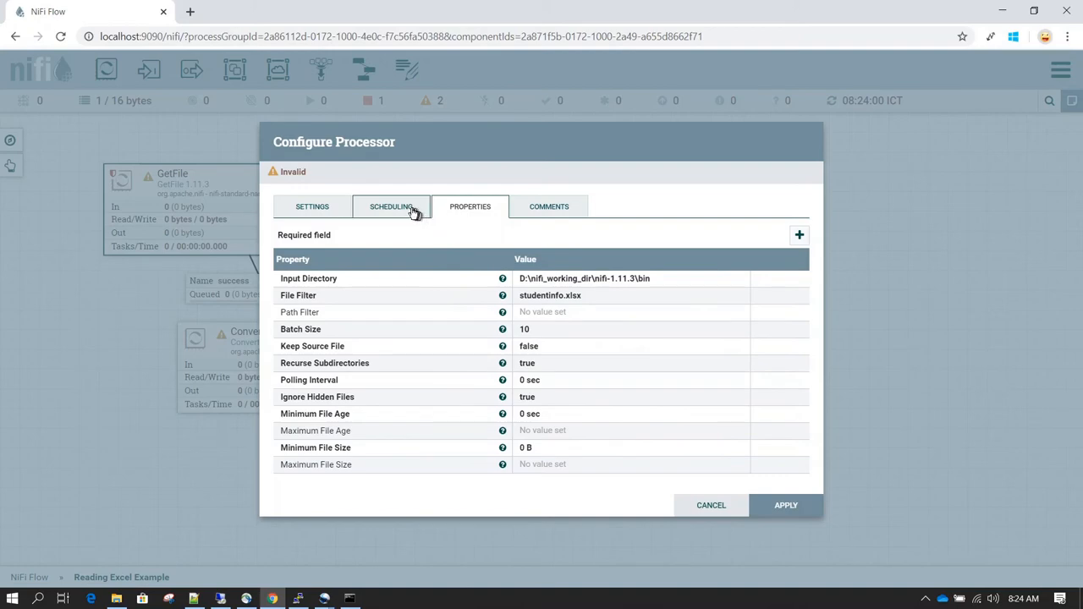
pyautogui.click(390, 207)
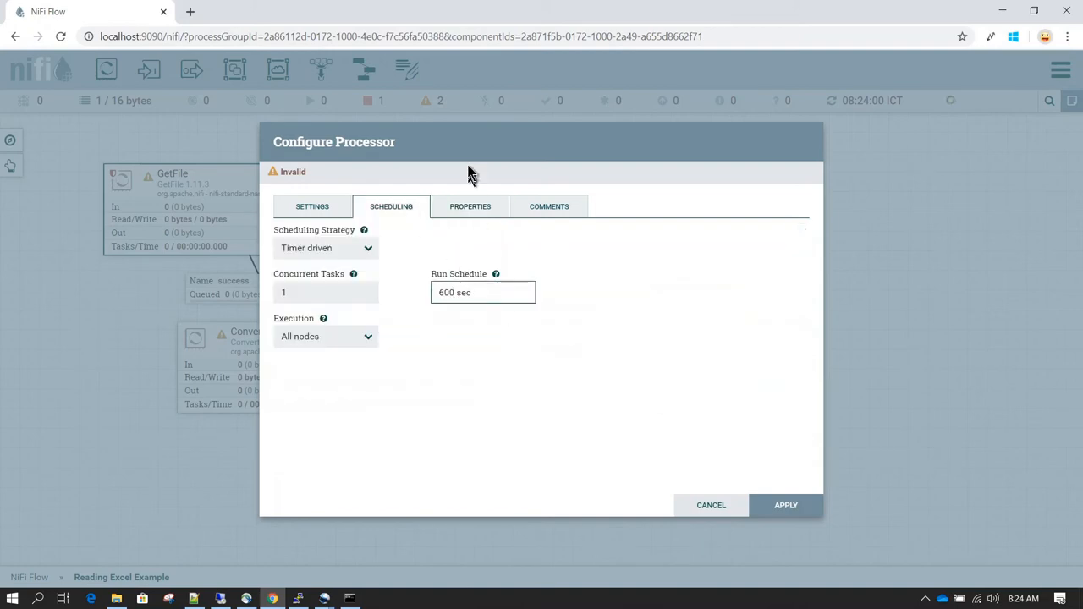
pyautogui.click(470, 206)
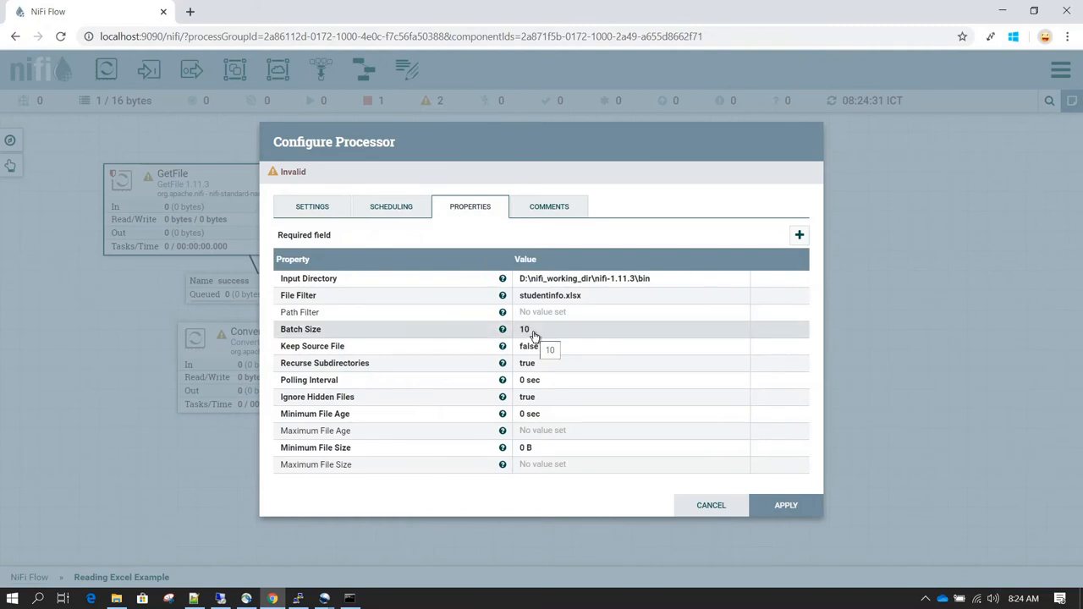
pyautogui.moveTo(565, 349)
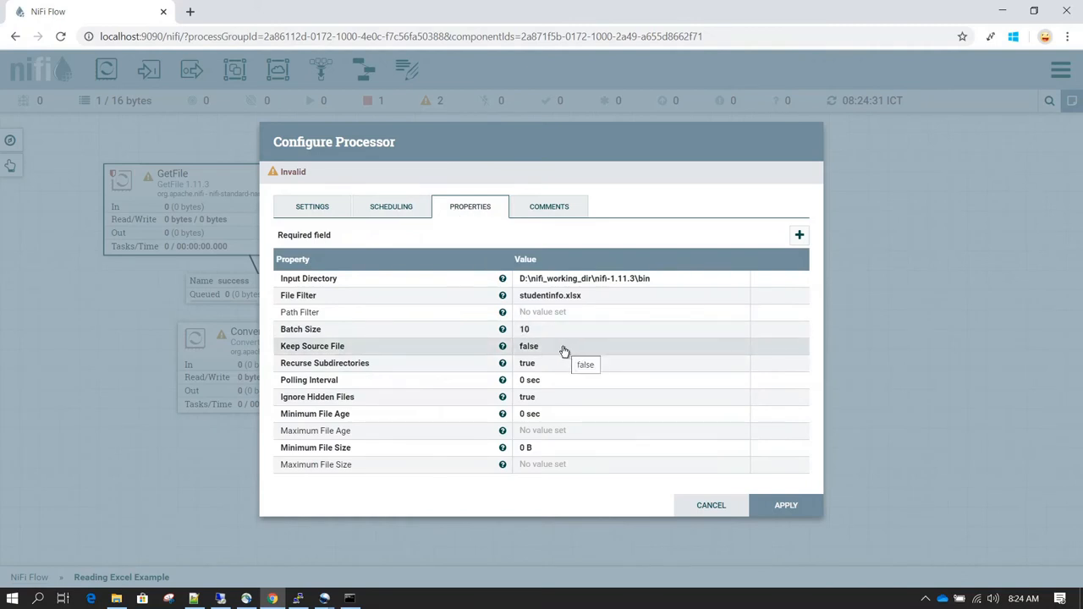
pyautogui.moveTo(559, 354)
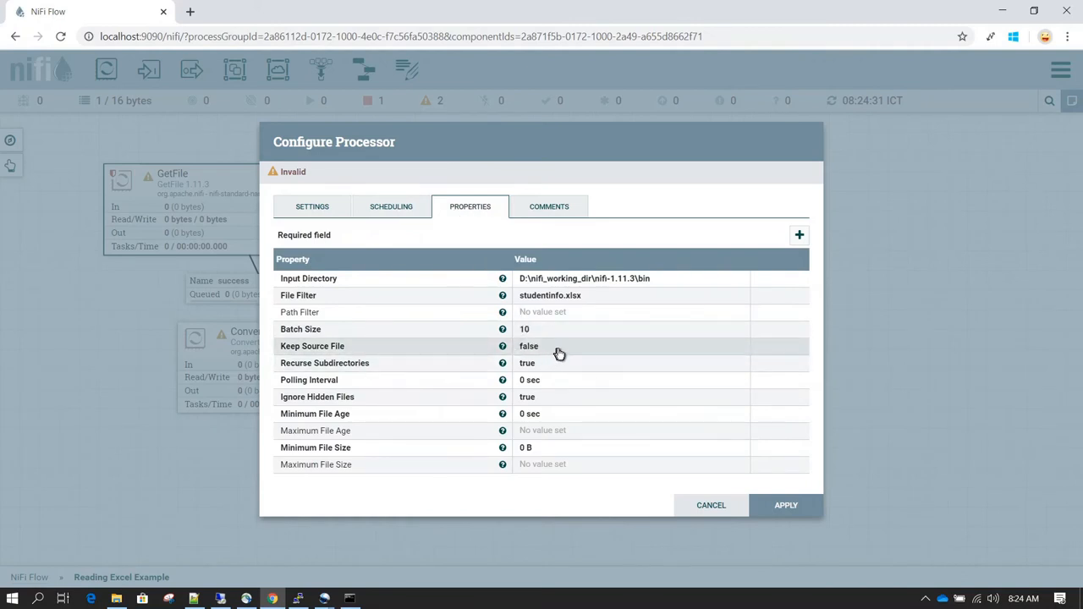
# Set Keep Source File to false and apply the GetFile configuration.
pyautogui.click(558, 345)
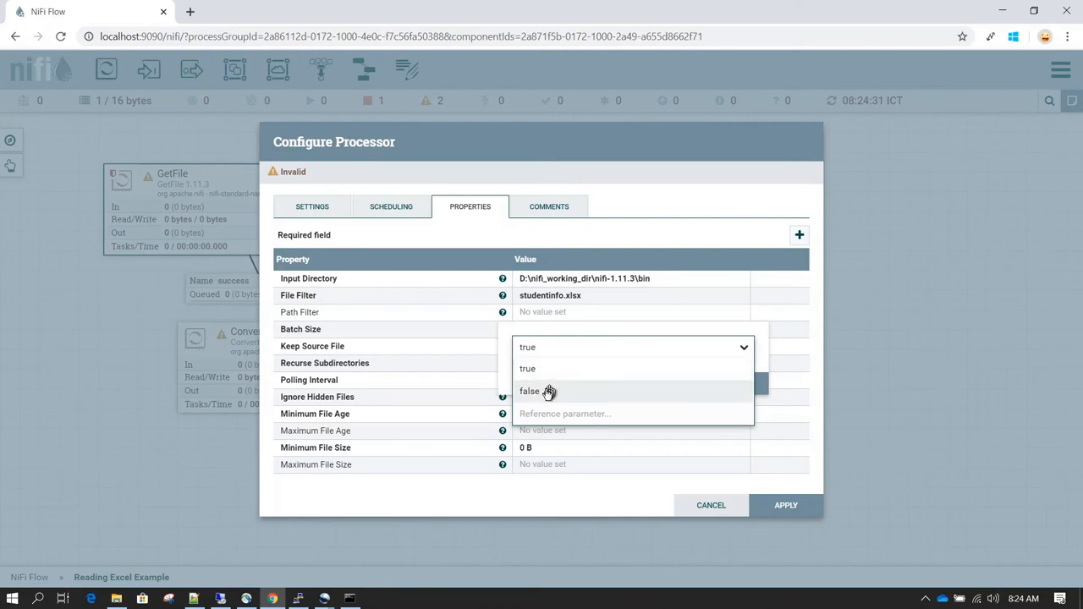
pyautogui.click(528, 391)
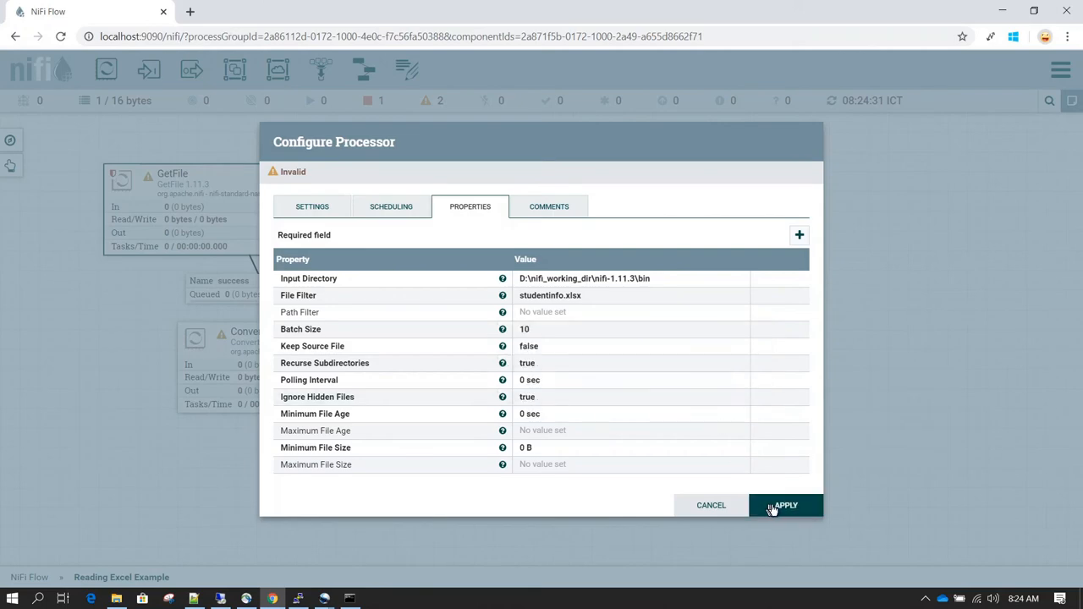
pyautogui.click(783, 504)
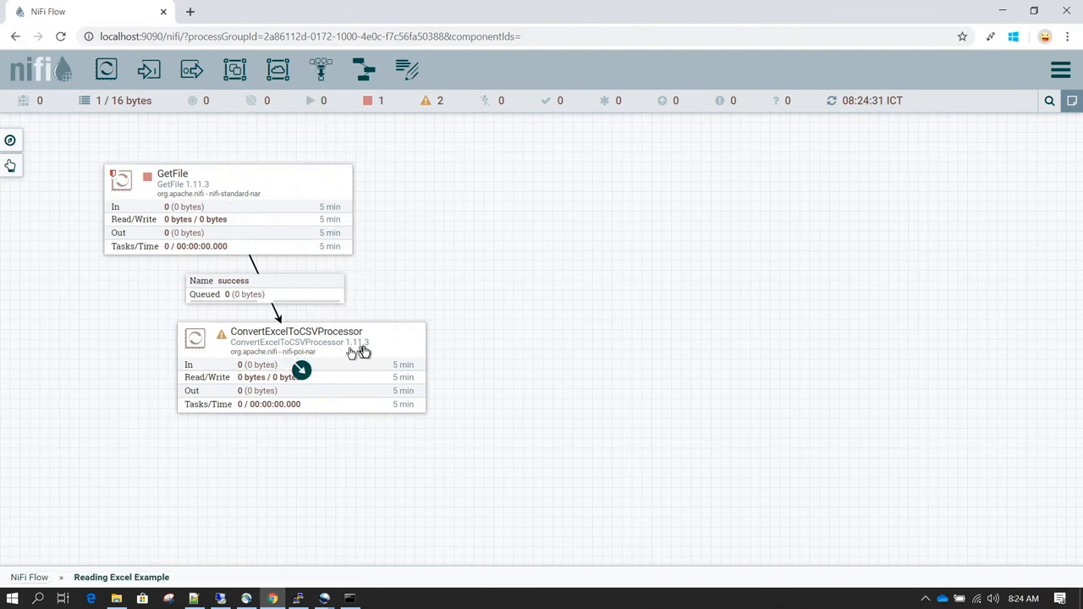
pyautogui.moveTo(341, 174)
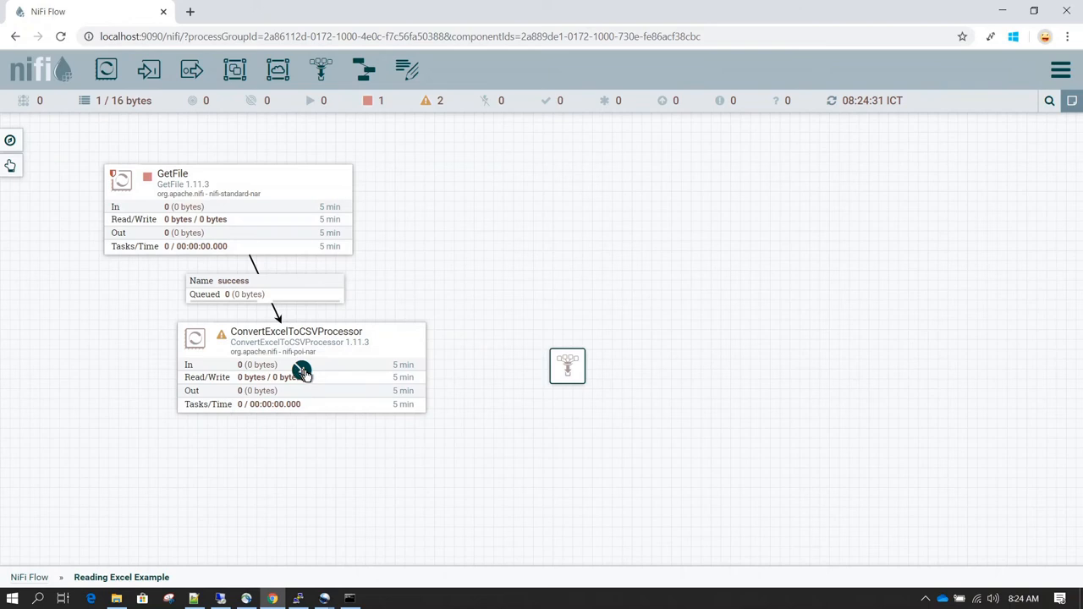
# Connect the converter's failure and original relationships into the funnel.
pyautogui.moveTo(302, 372); pyautogui.dragTo(567, 366)
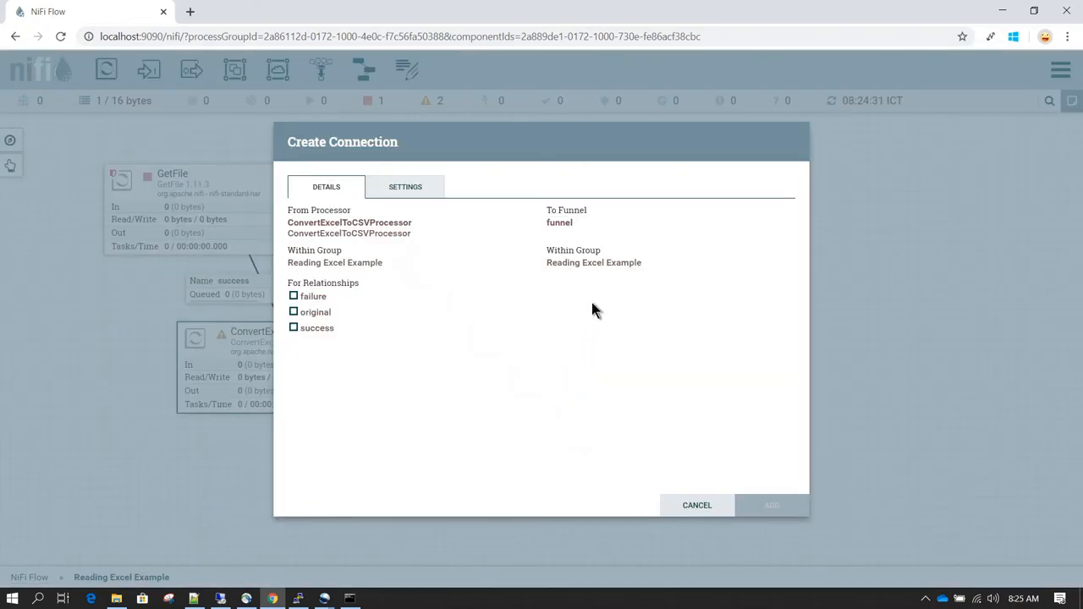
pyautogui.click(294, 296)
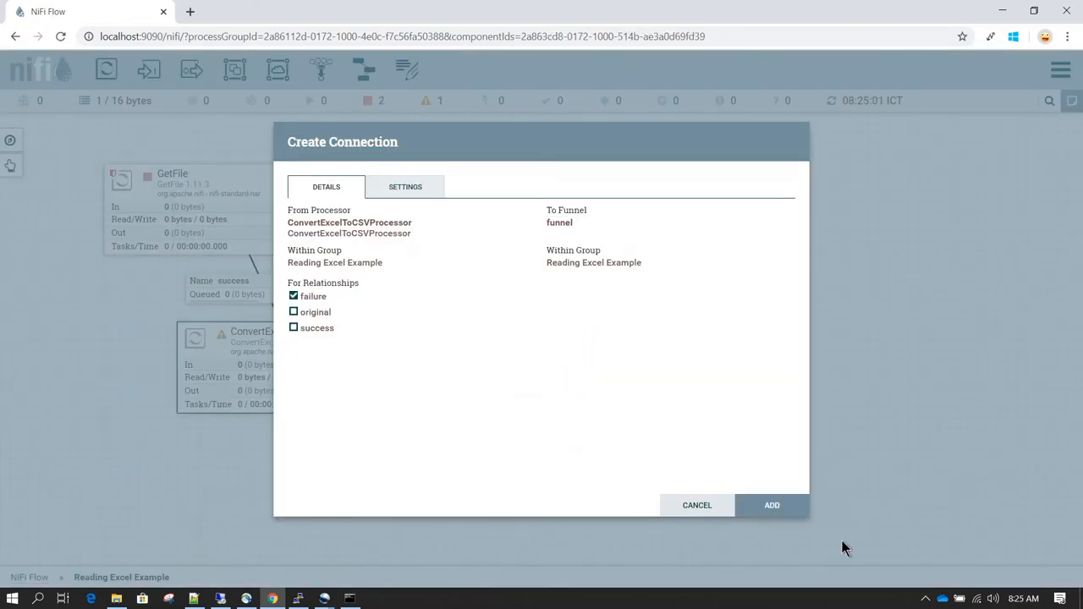
pyautogui.click(771, 504)
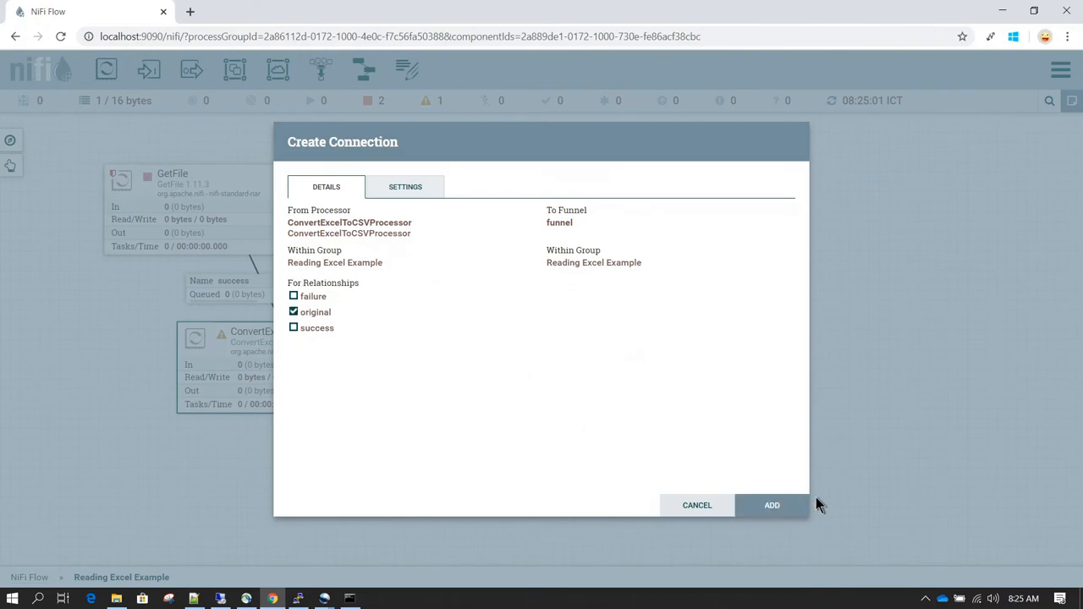
pyautogui.click(772, 504)
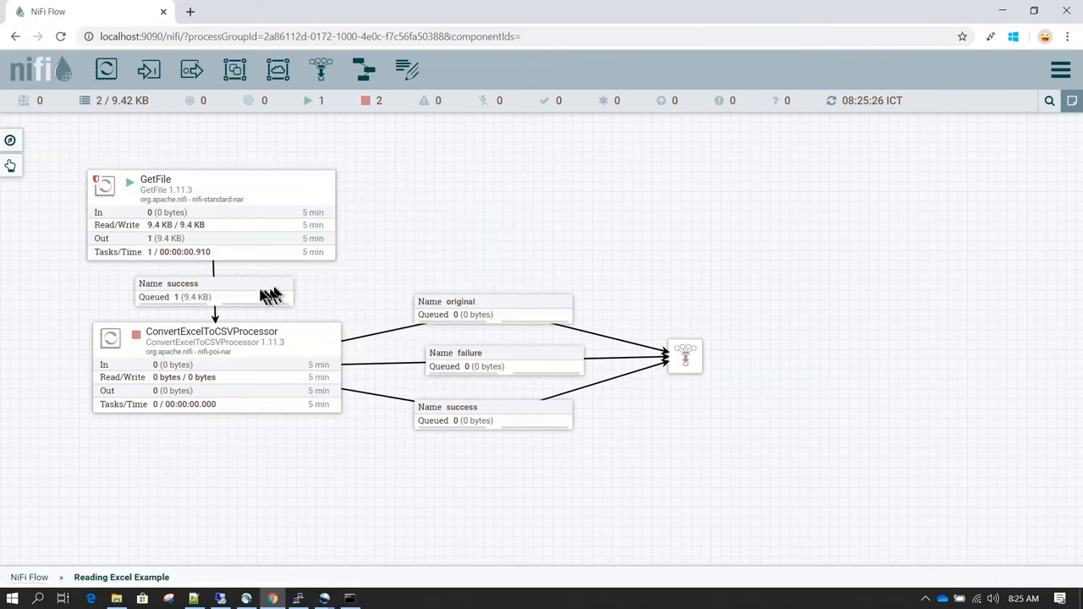
# List the success queue before the converter and confirm studentinfo.xlsx (9.40 KB) is waiting.
pyautogui.rightClick(213, 289)
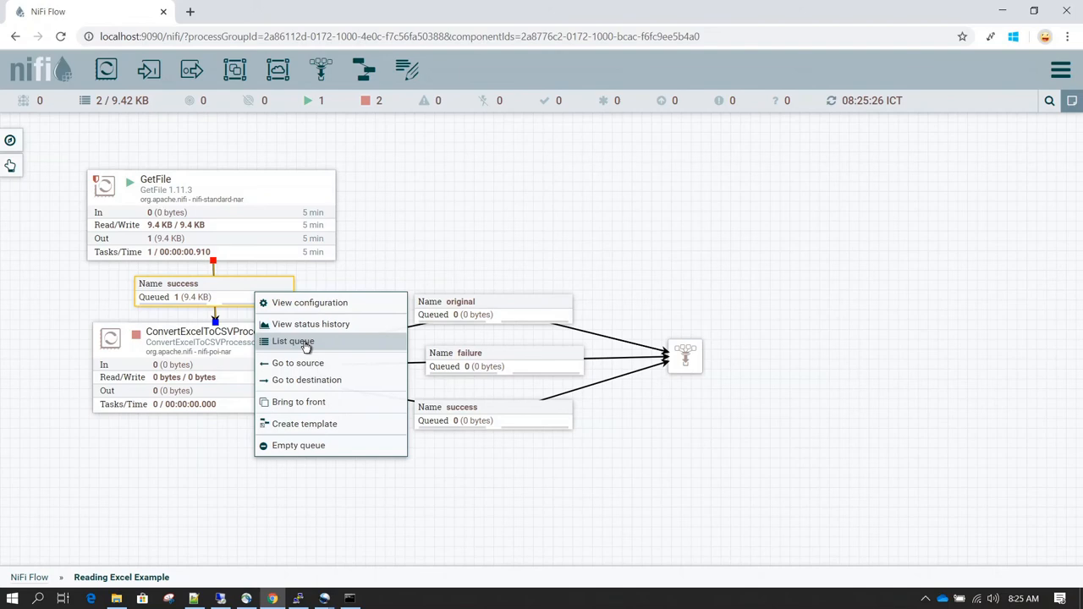
pyautogui.click(293, 342)
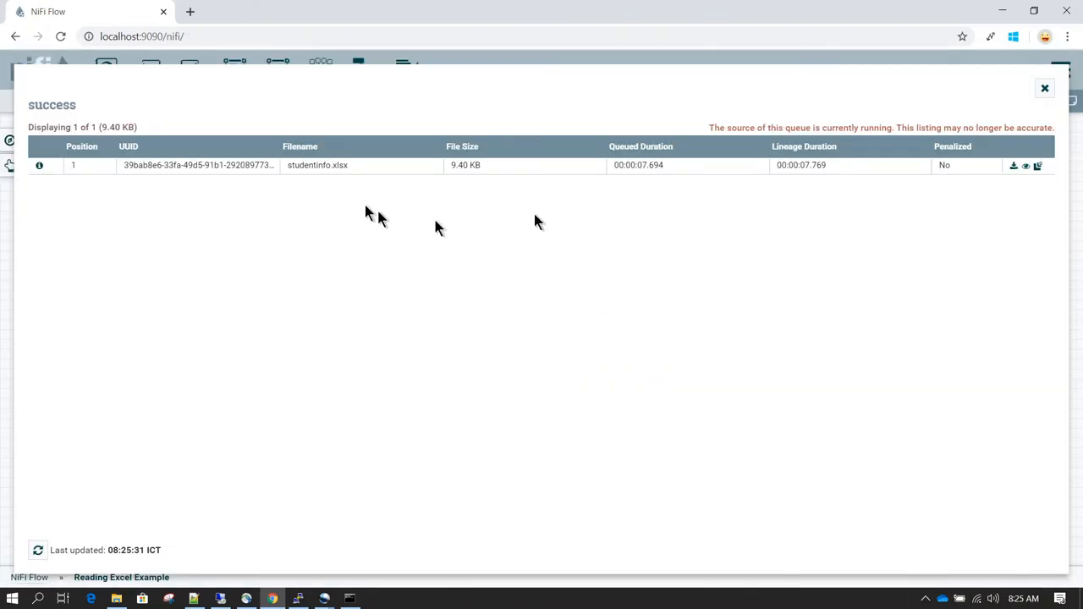
pyautogui.moveTo(315, 186)
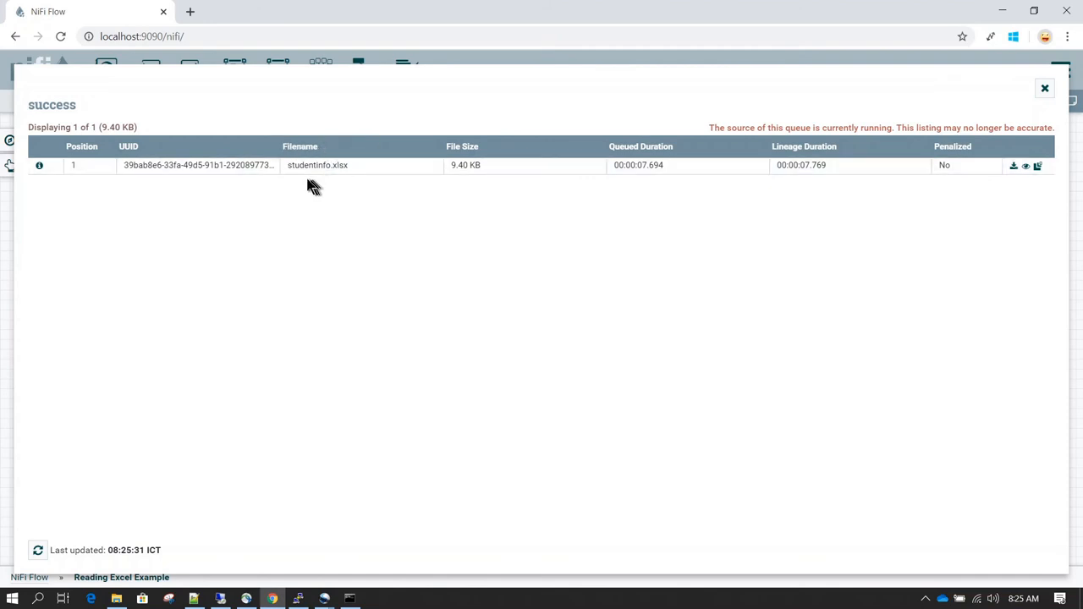
pyautogui.moveTo(352, 174)
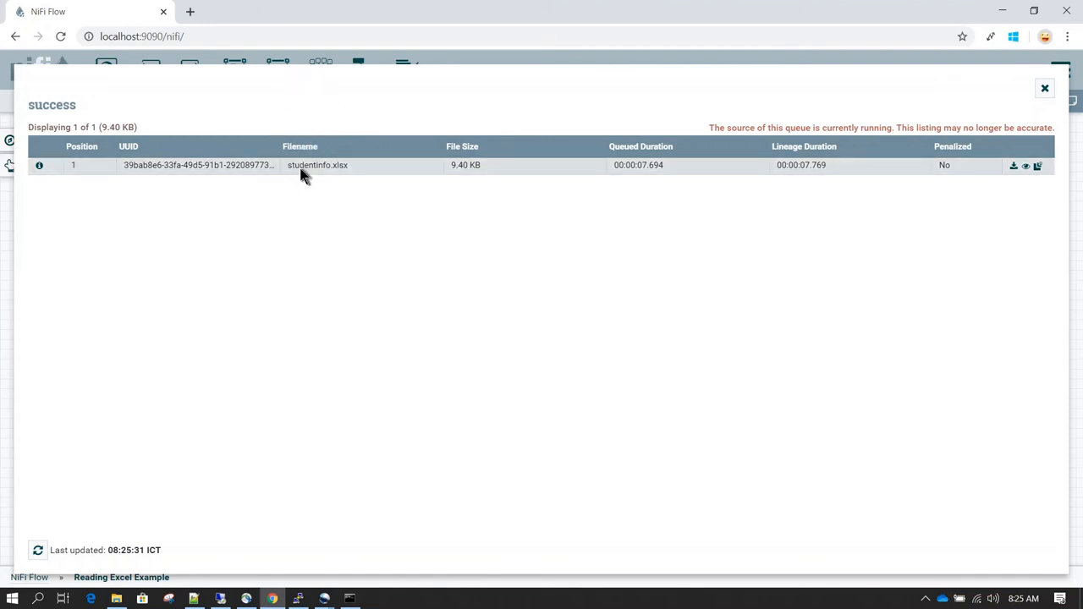
pyautogui.click(1044, 88)
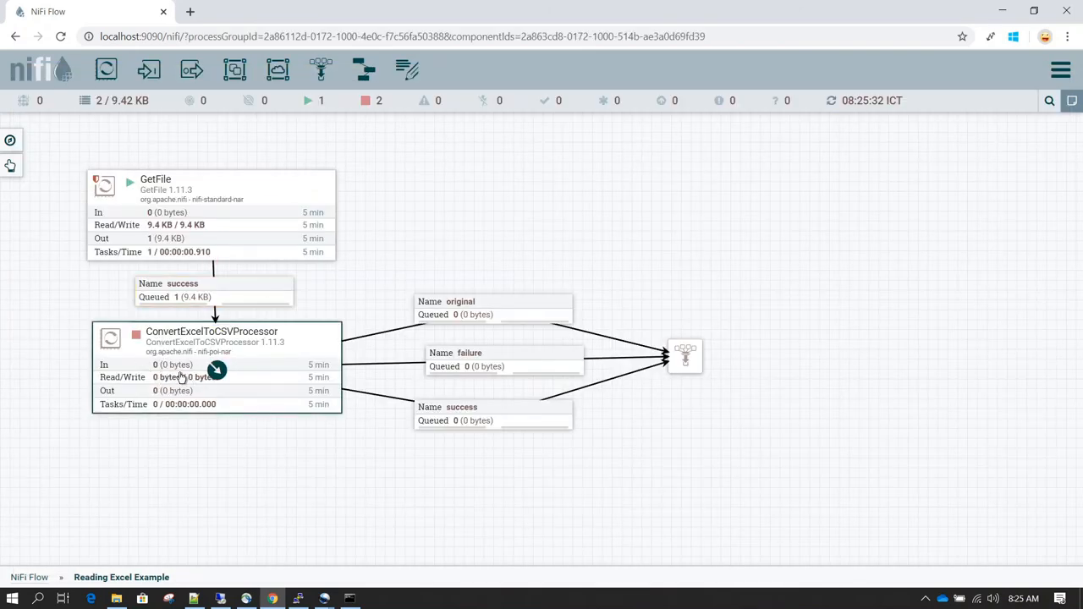
# Configure ConvertExcelToCSVProcessor with Sheets to Extract set to student.
pyautogui.rightClick(216, 369)
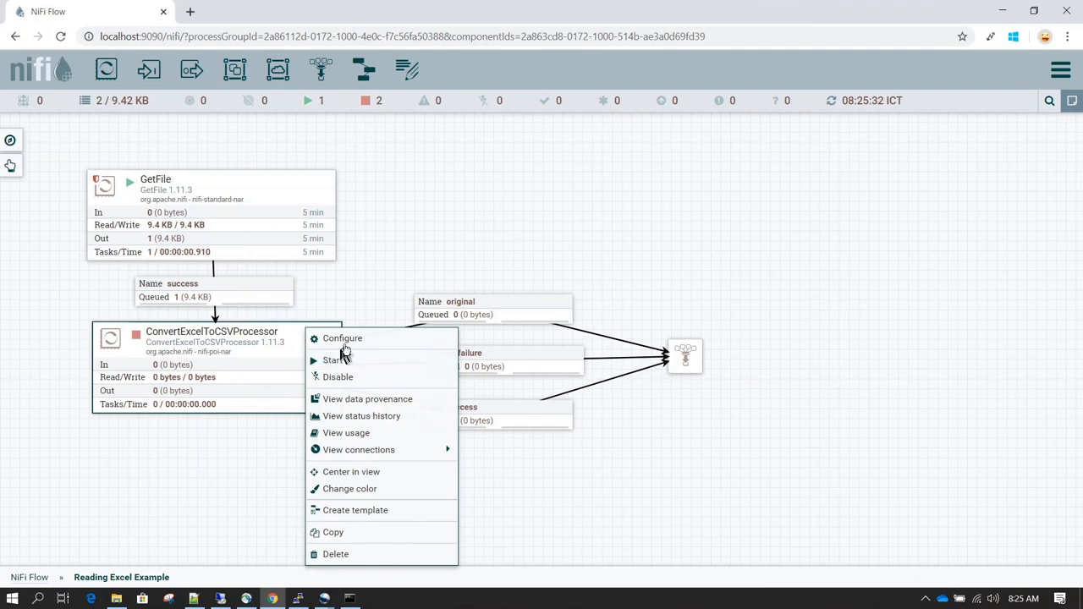
pyautogui.click(342, 338)
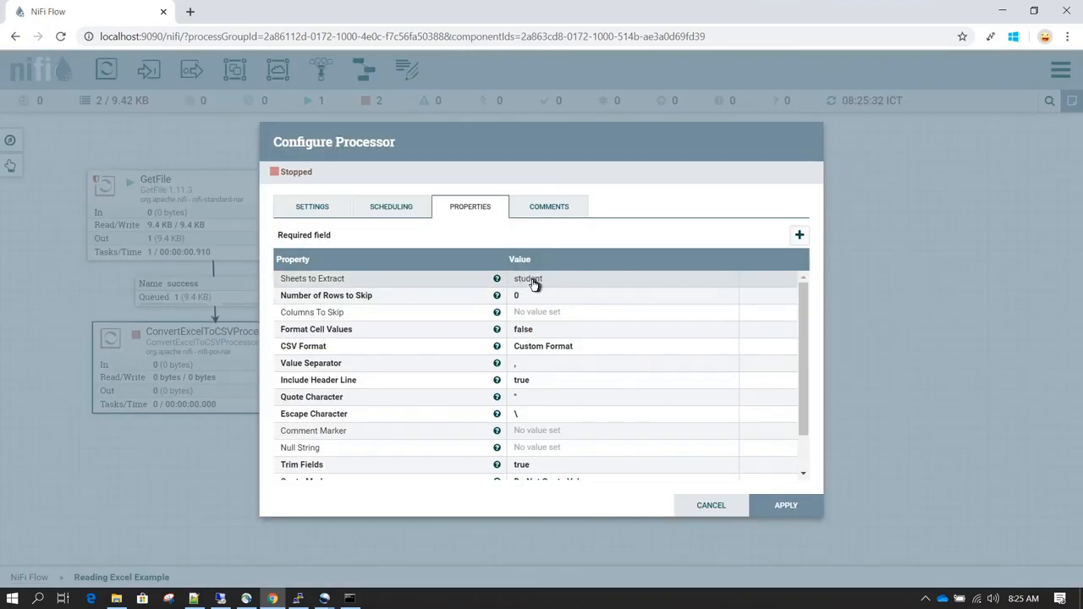
pyautogui.click(711, 504)
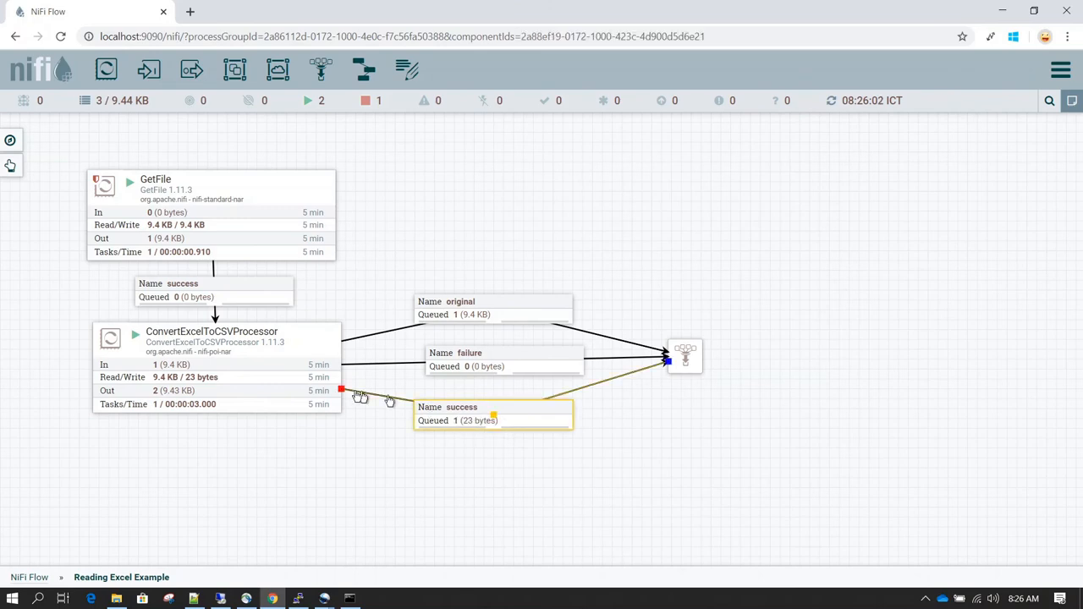
pyautogui.moveTo(355, 335)
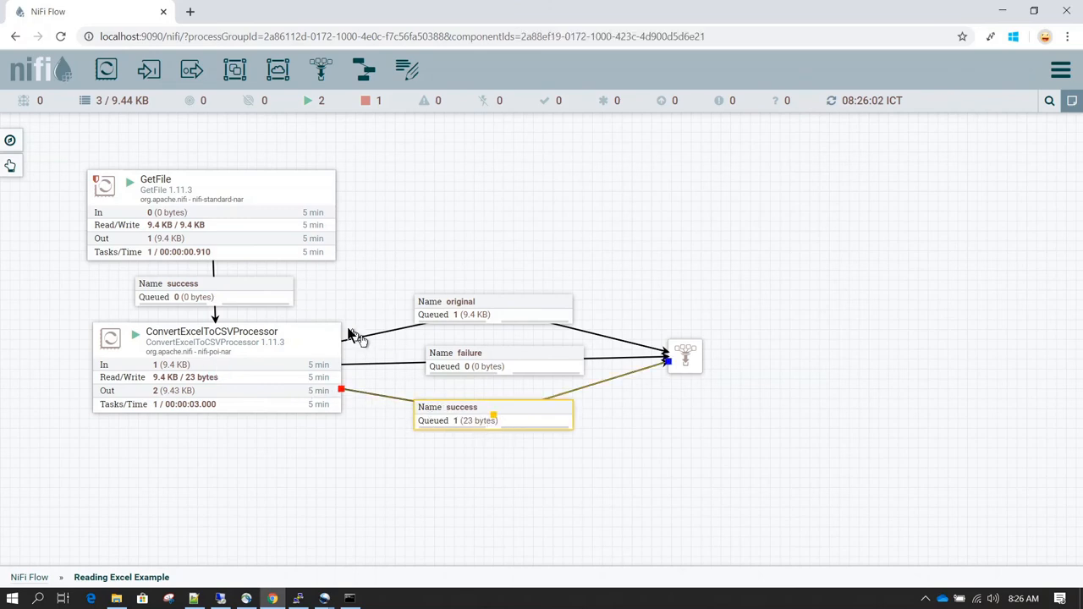
pyautogui.click(494, 308)
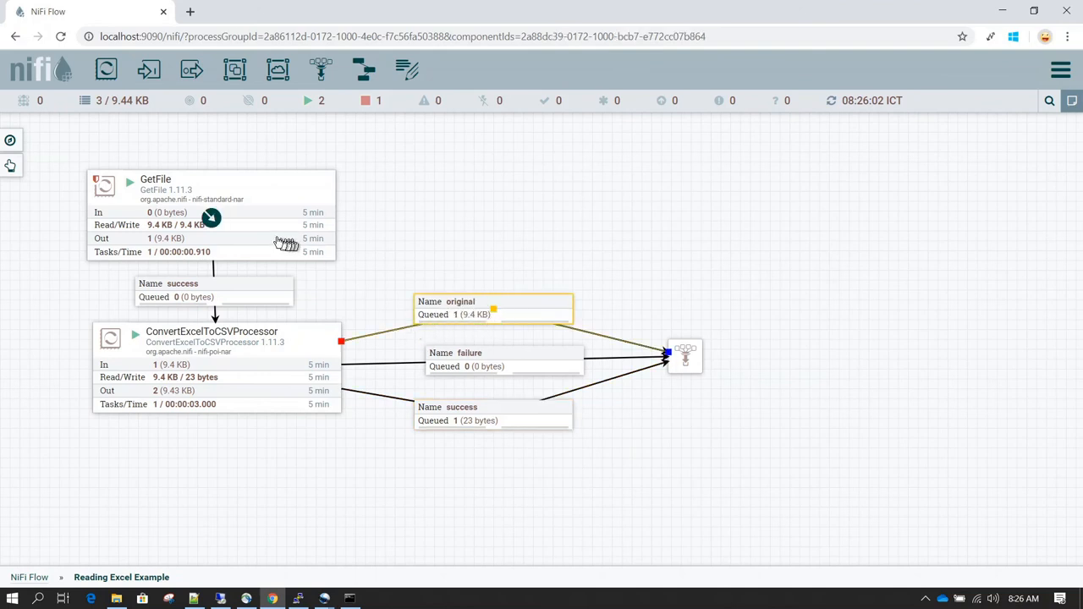
pyautogui.click(213, 291)
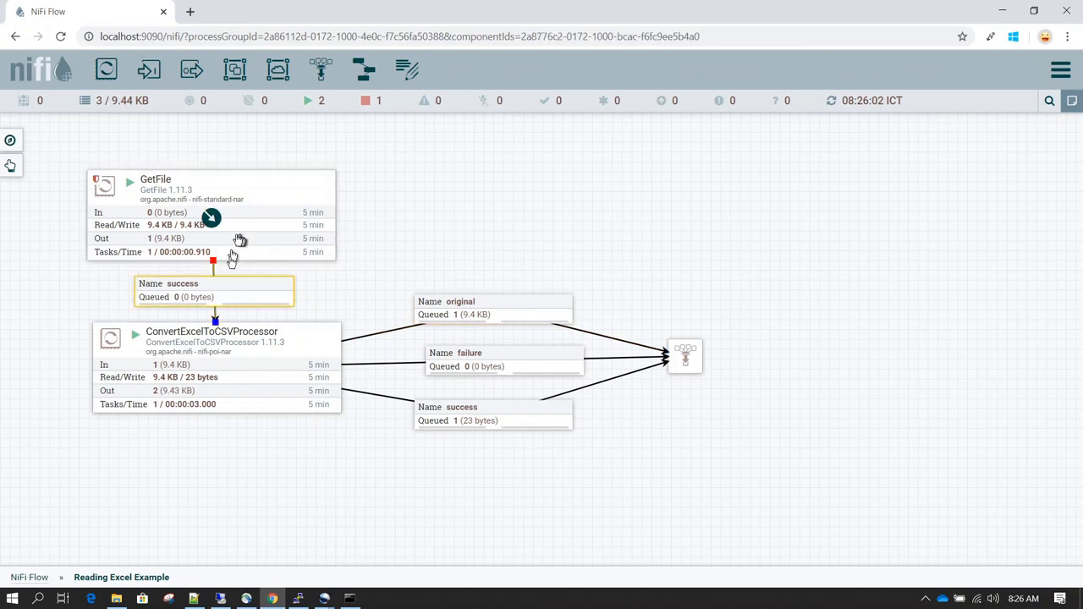
pyautogui.moveTo(511, 308)
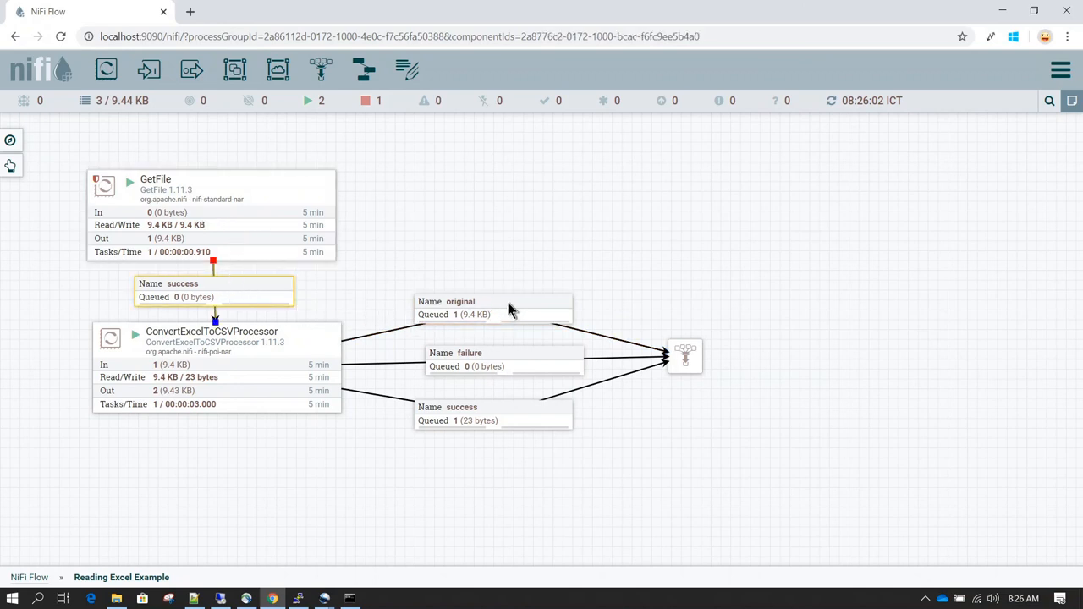
pyautogui.click(491, 414)
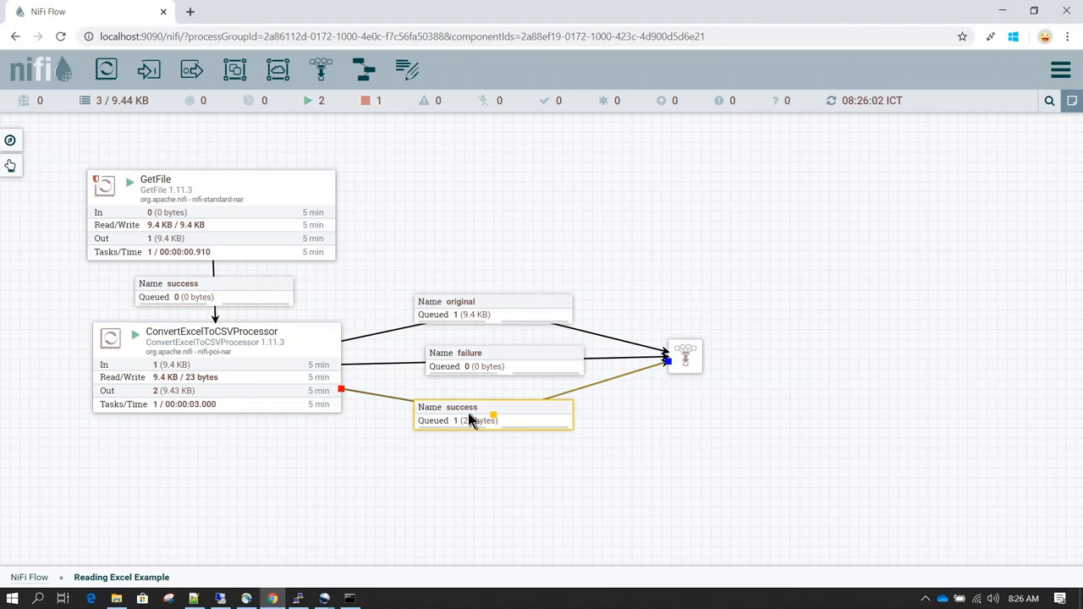
pyautogui.moveTo(465, 423)
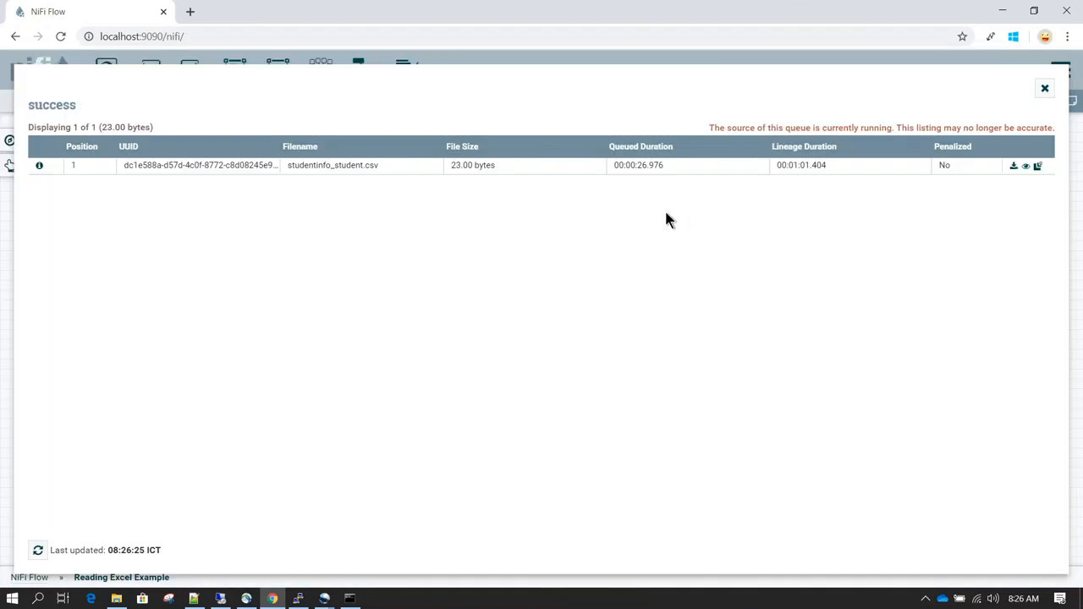
pyautogui.moveTo(325, 155)
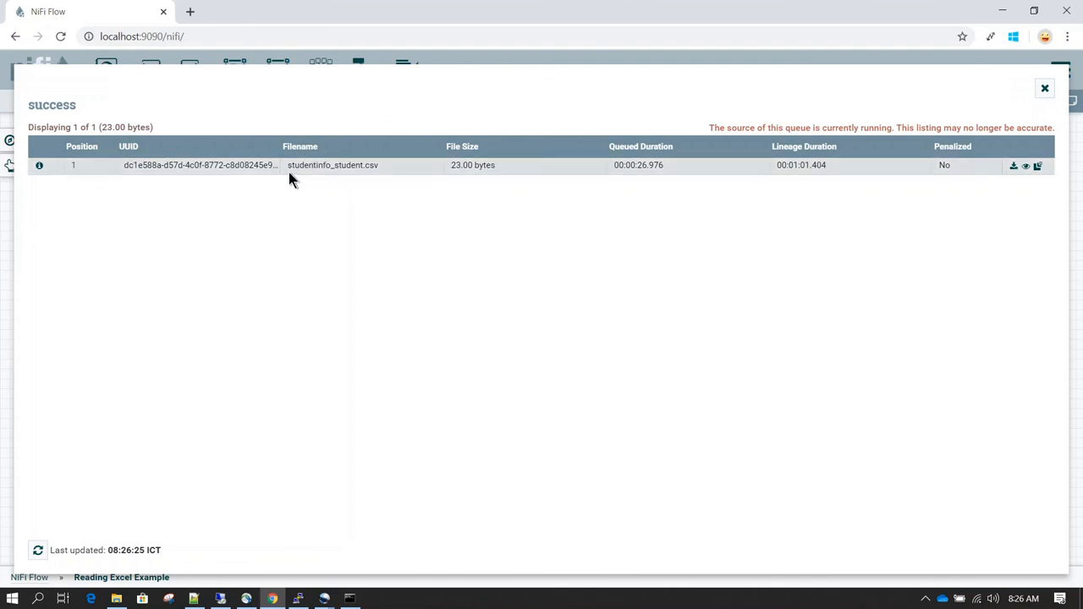
# Inspect the studentinfo_student.csv filename in the queue listing and view its content.
pyautogui.doubleClick(306, 166)
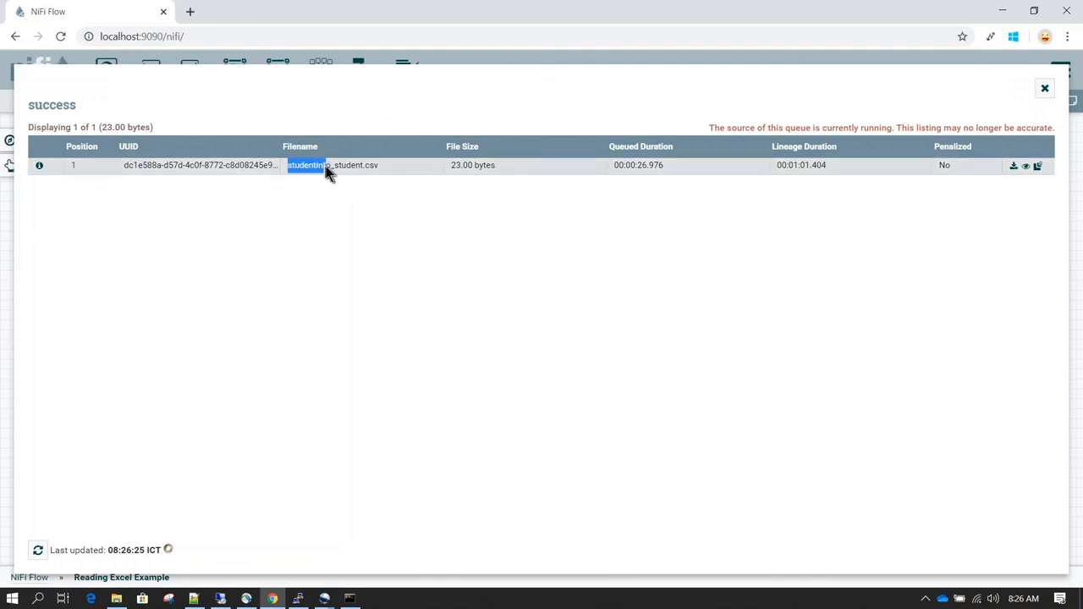
pyautogui.doubleClick(347, 166)
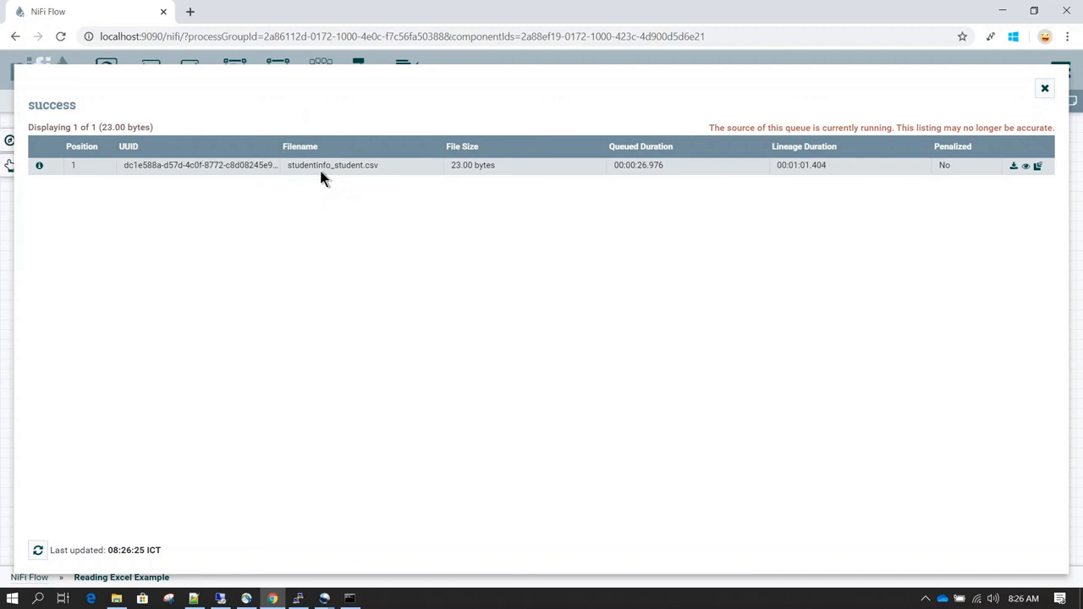
pyautogui.moveTo(449, 190)
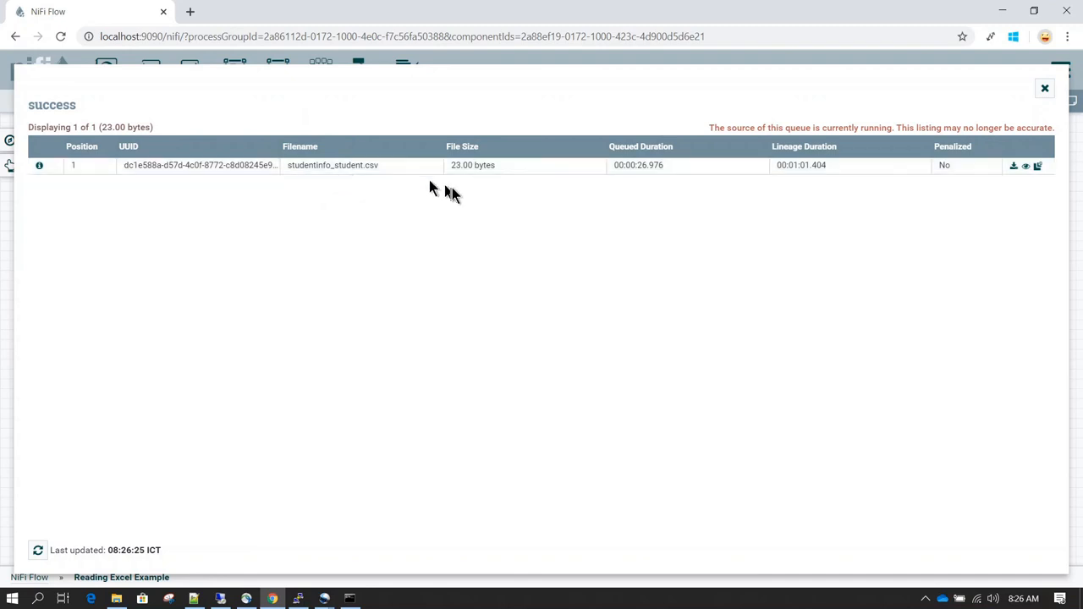
pyautogui.moveTo(855, 203)
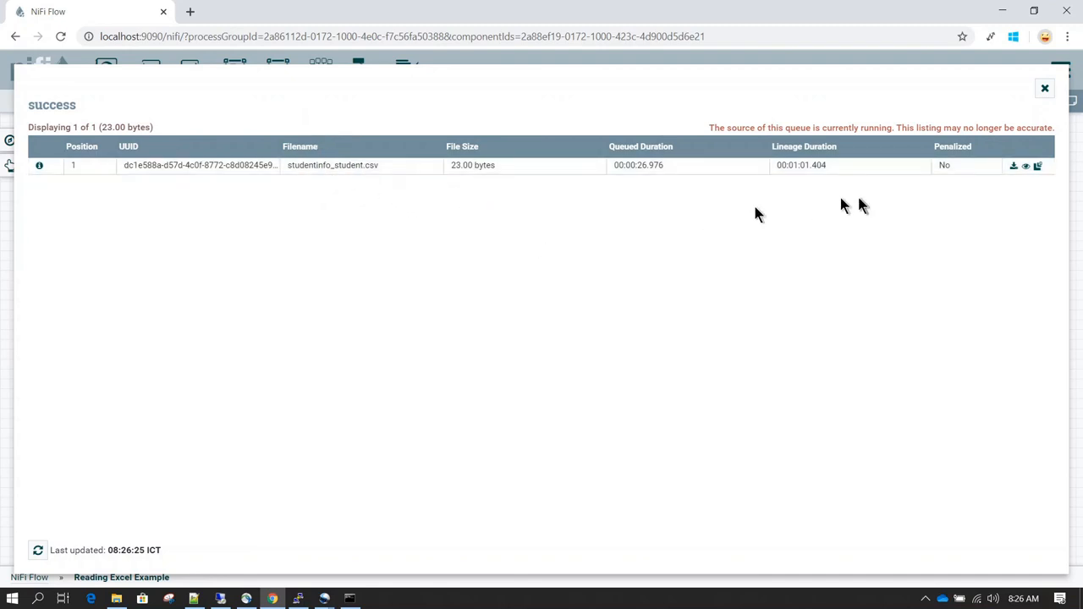
pyautogui.moveTo(1025, 165)
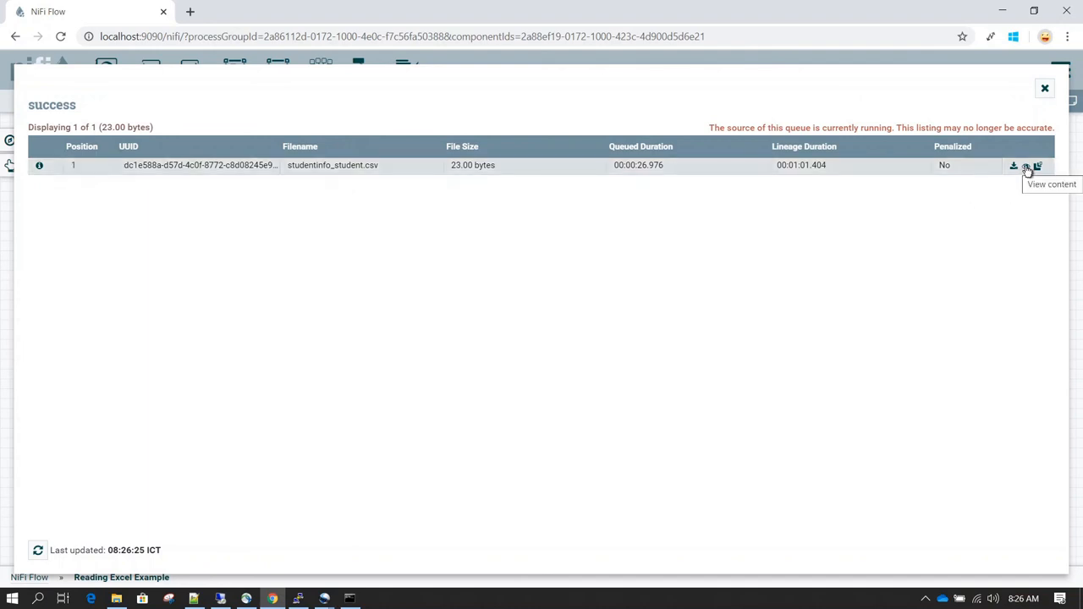
pyautogui.click(1037, 166)
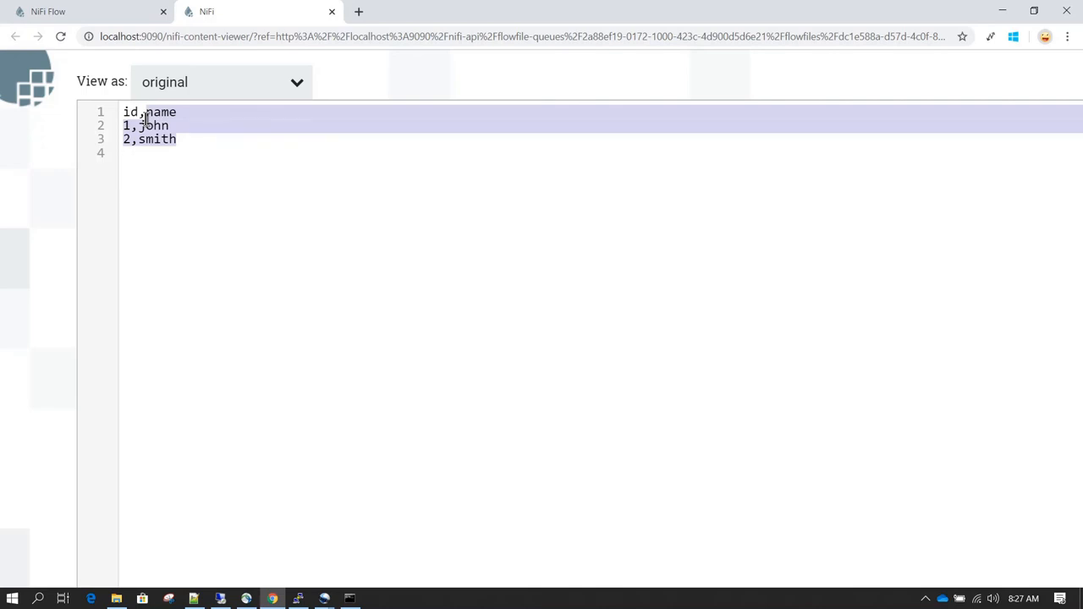
# Read the CSV output id,name / 1,john / 2,smith and deselect the text.
pyautogui.click(160, 152)
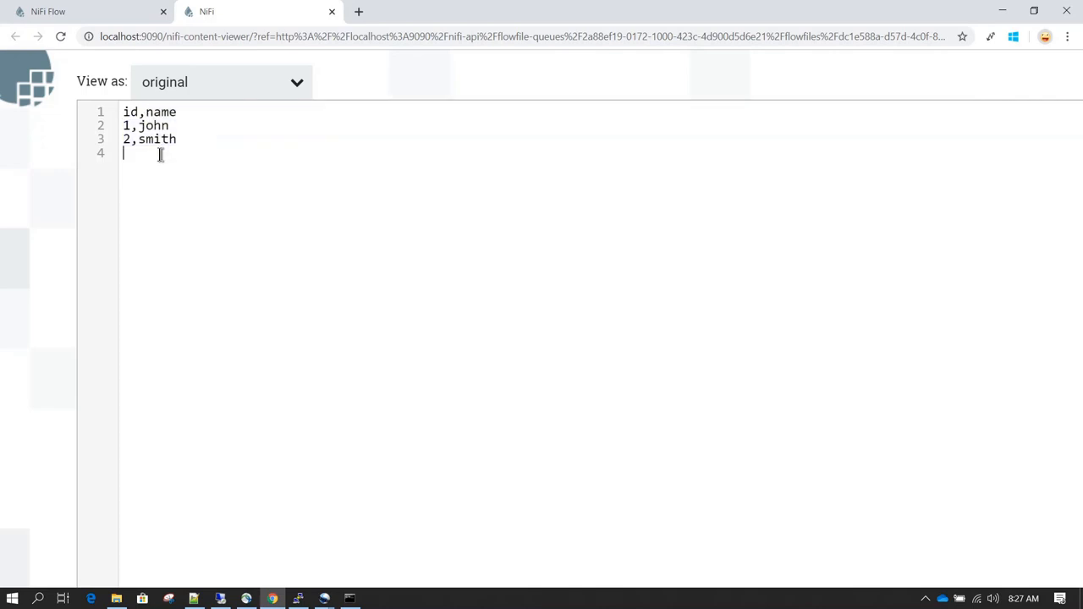